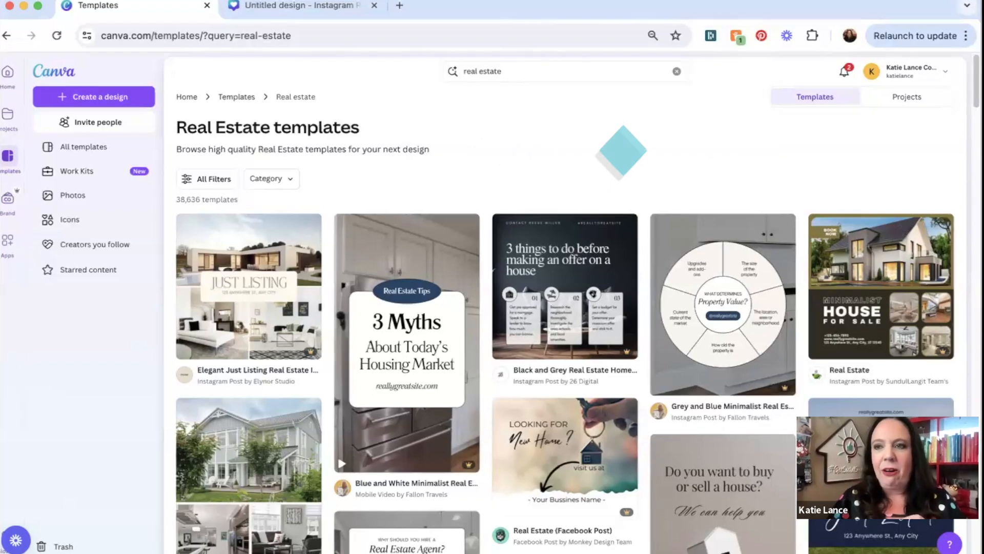
- Find the Elegant Just Listing Real Estate Instagram Post template and customize it as a new design
scroll(down, 3)
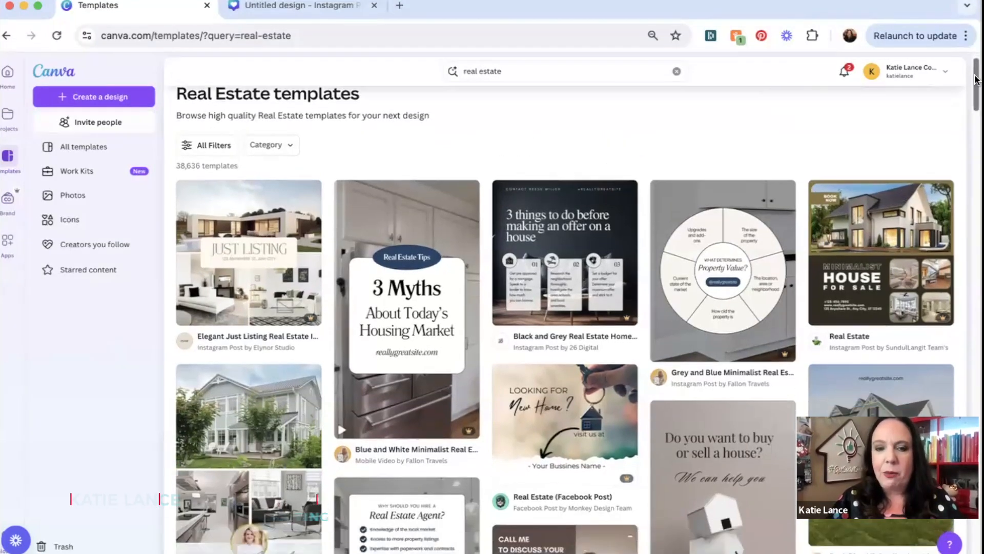
scroll(down, 3)
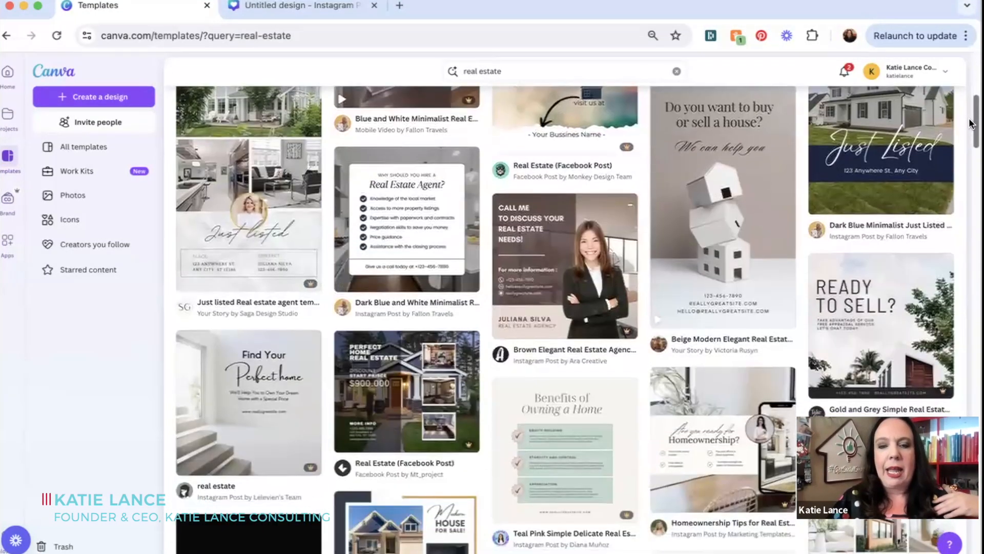
scroll(down, 3)
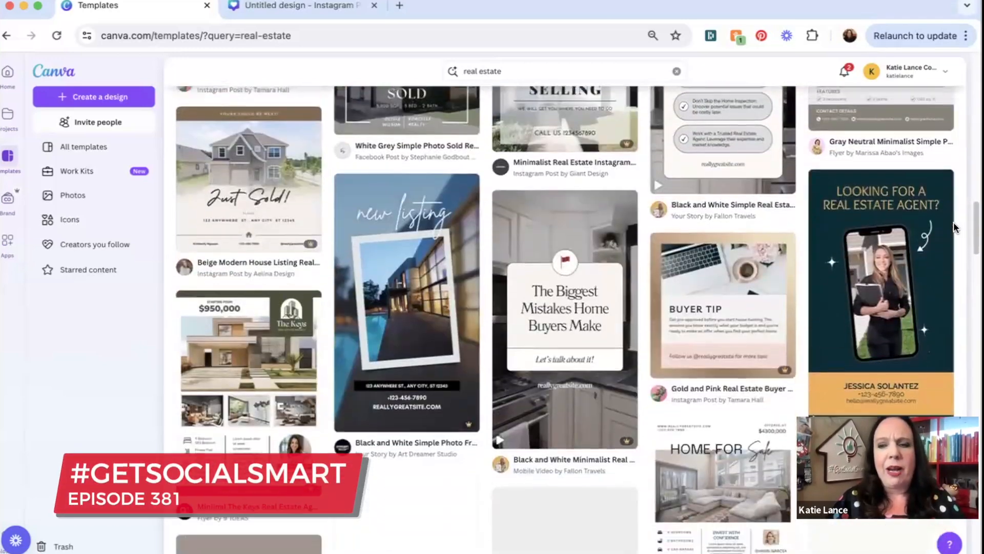
scroll(down, 3)
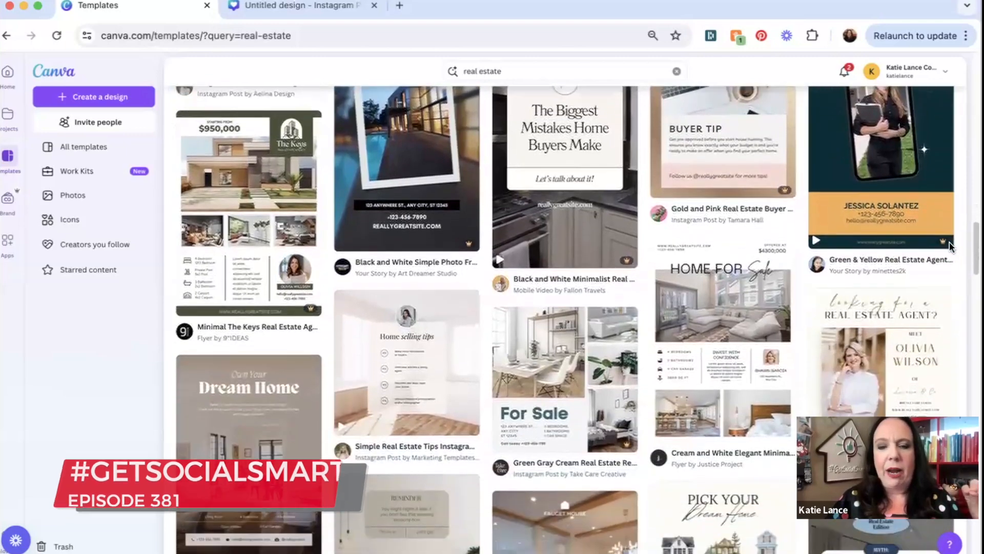
scroll(down, 3)
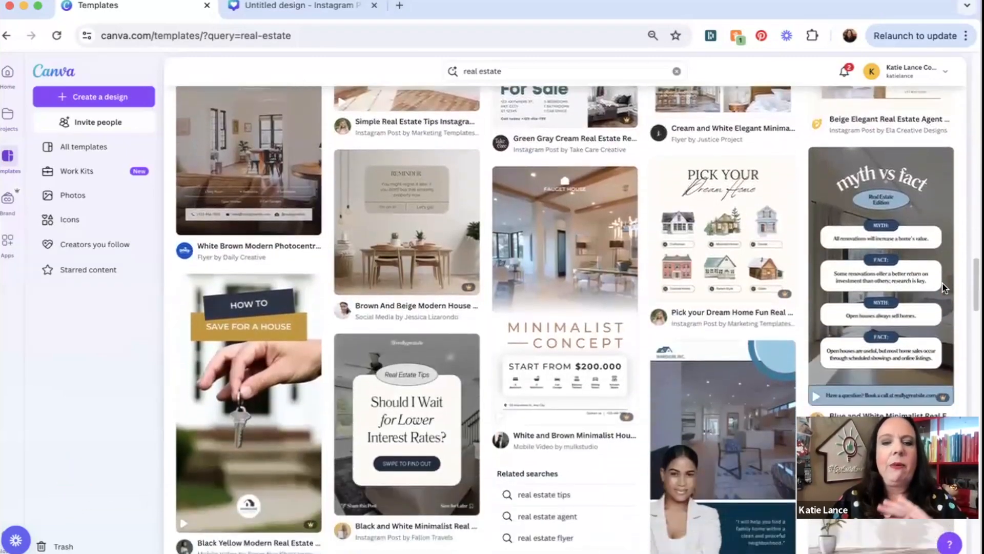
scroll(down, 3)
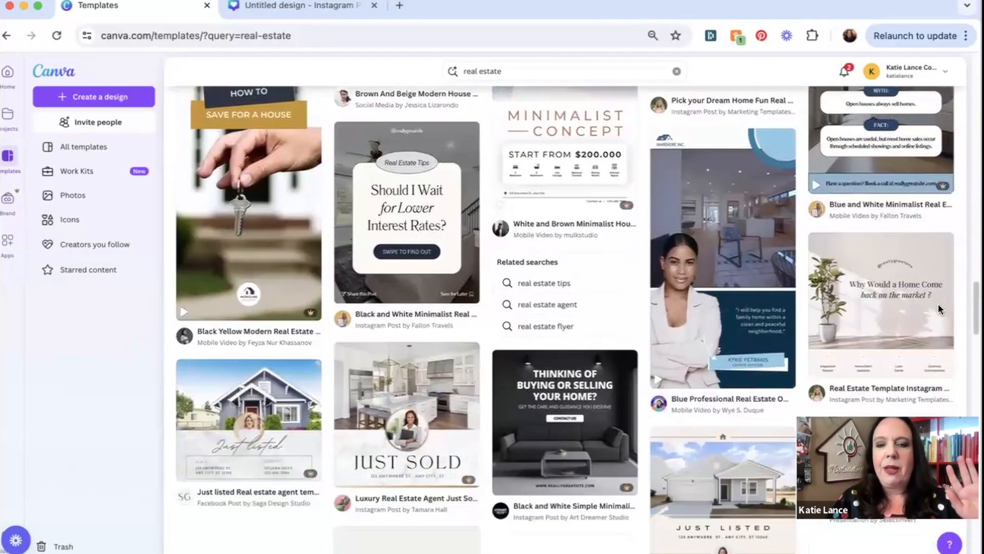
scroll(down, 3)
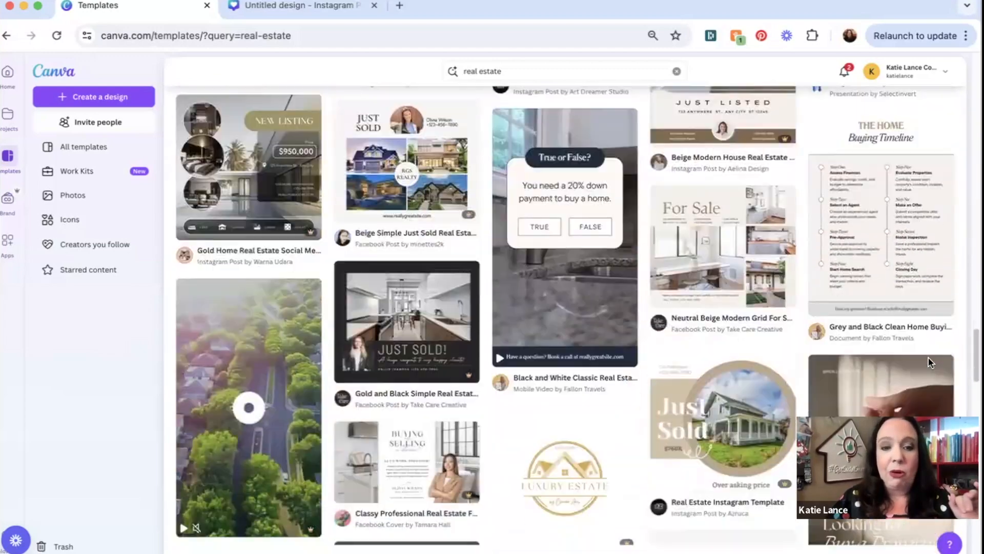
scroll(down, 3)
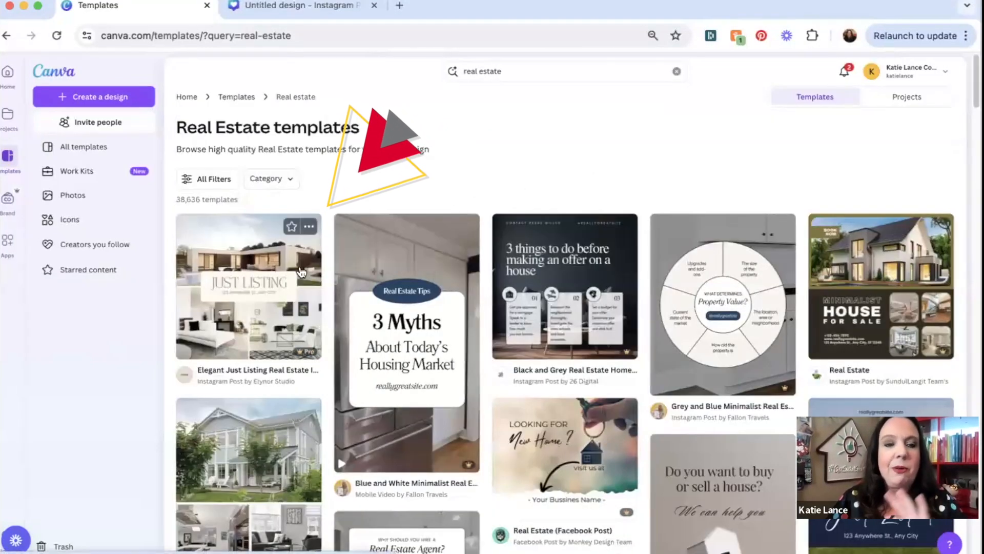
click(247, 286)
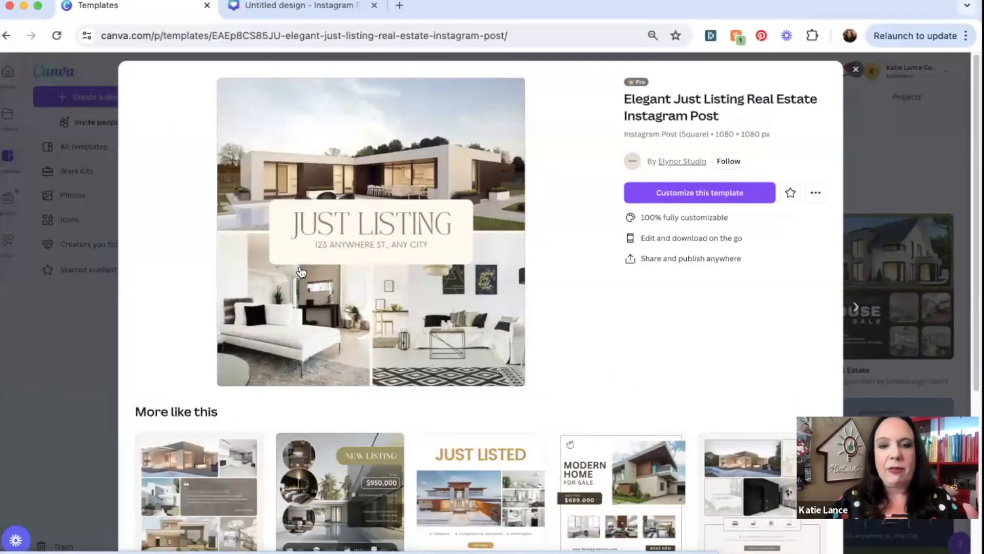
mouse_move(300, 333)
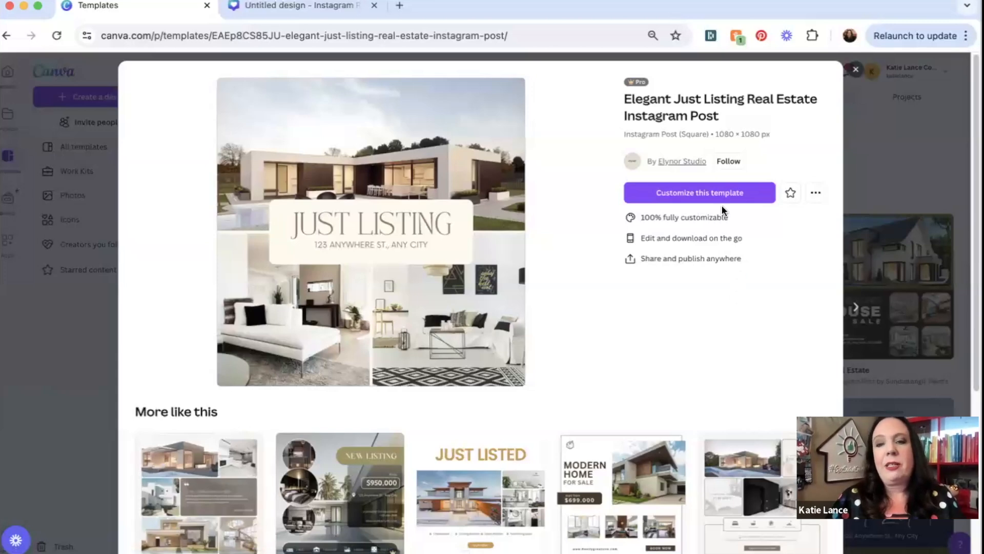
click(698, 193)
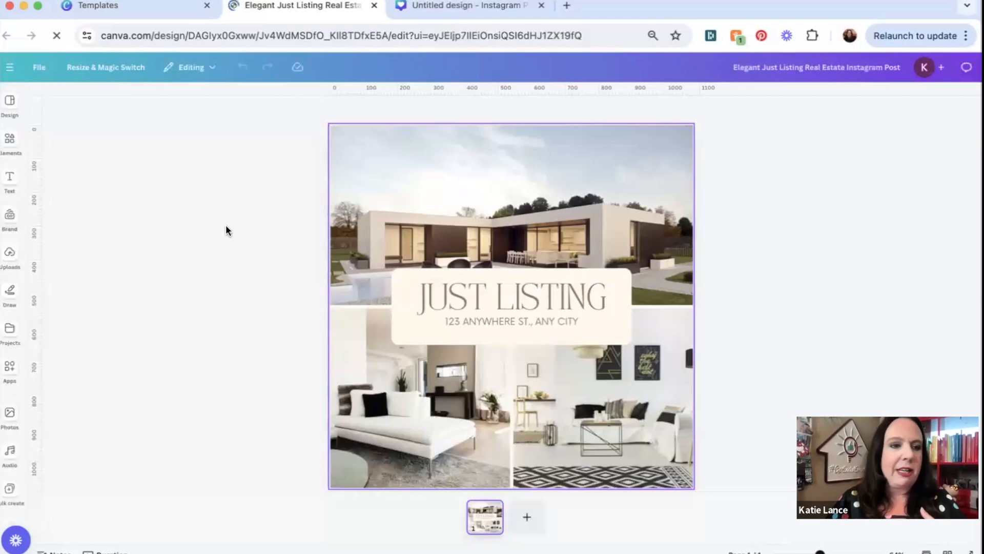
- Swap in the uploaded house, bedroom and deck photos and set the address to 123 Main Street
click(9, 256)
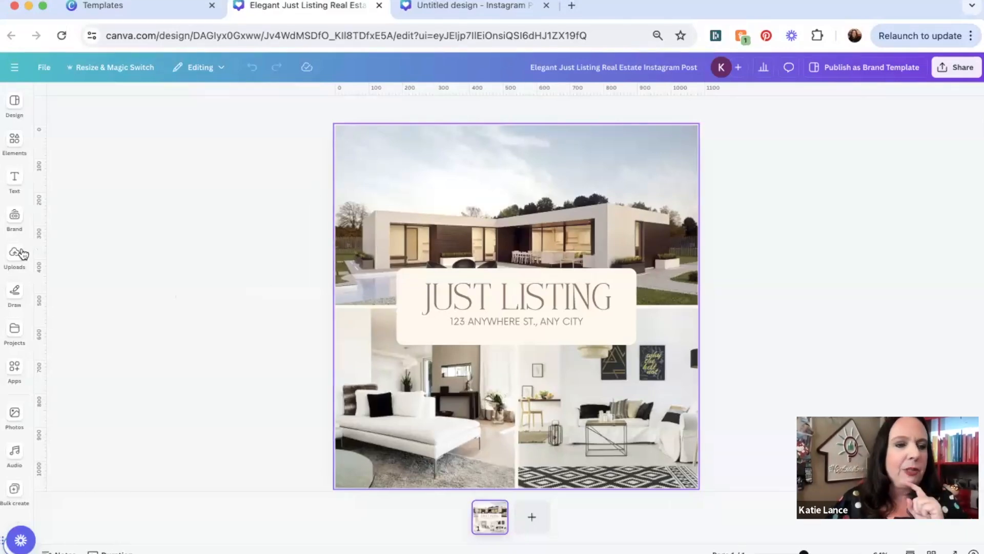
click(14, 255)
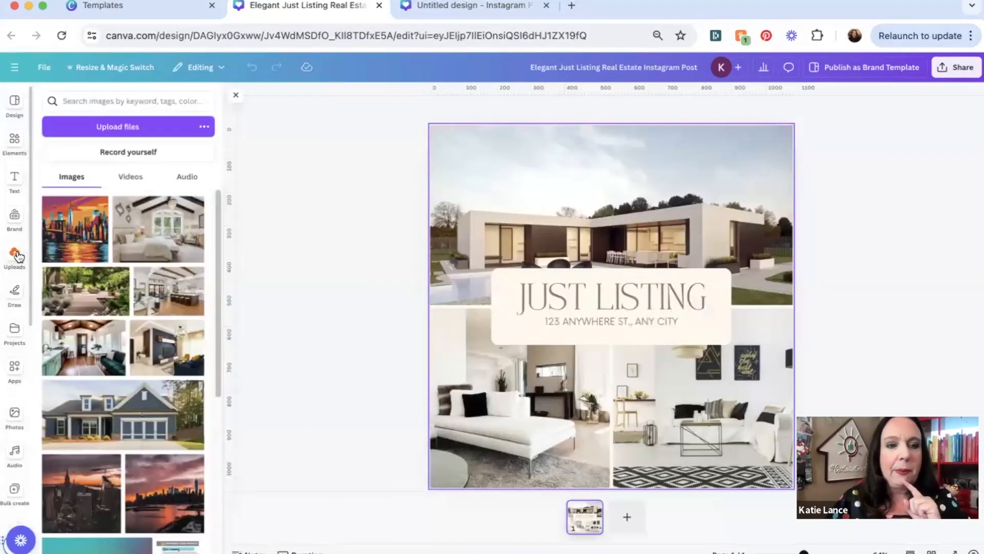
mouse_move(350, 375)
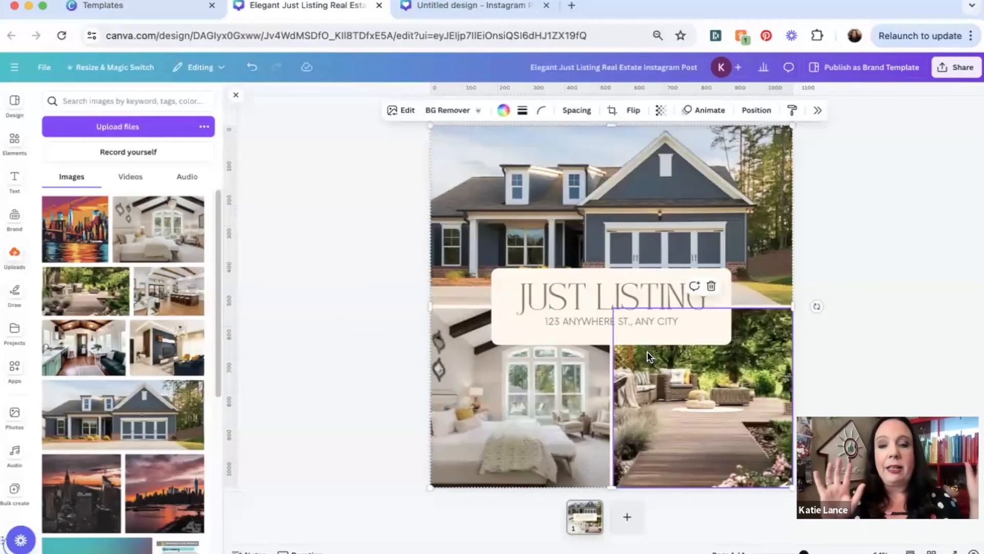
click(612, 322)
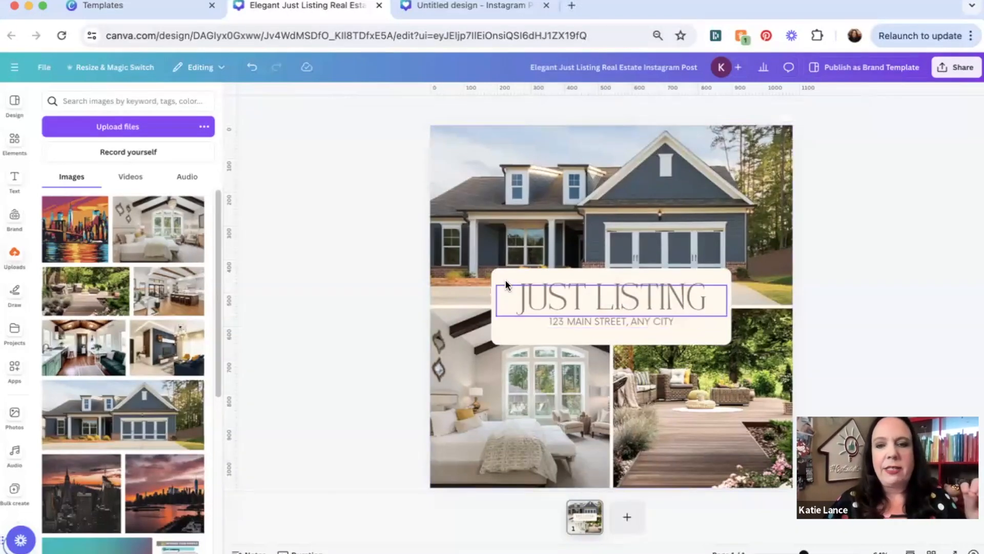
- Change the JUST LISTING heading font to Montserrat Classic
click(609, 295)
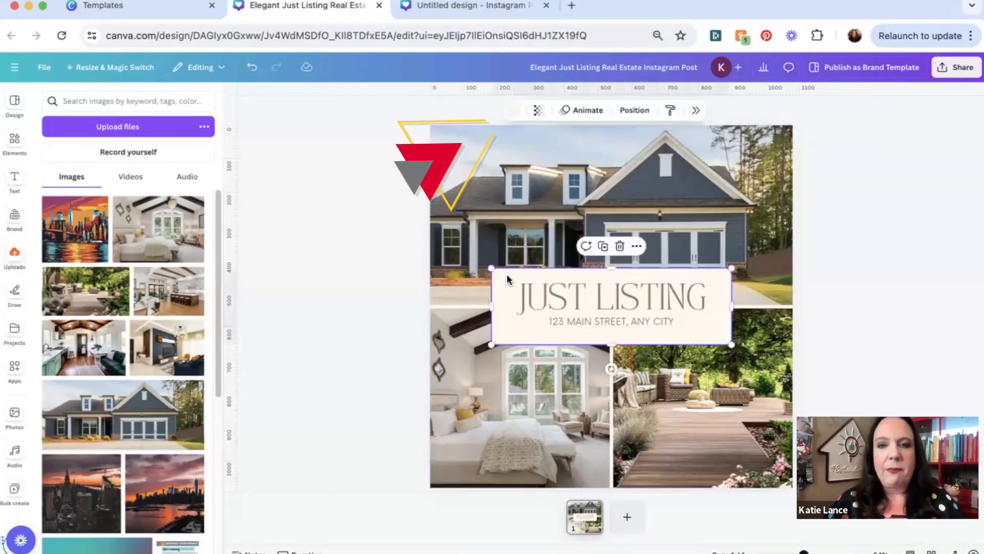
click(514, 110)
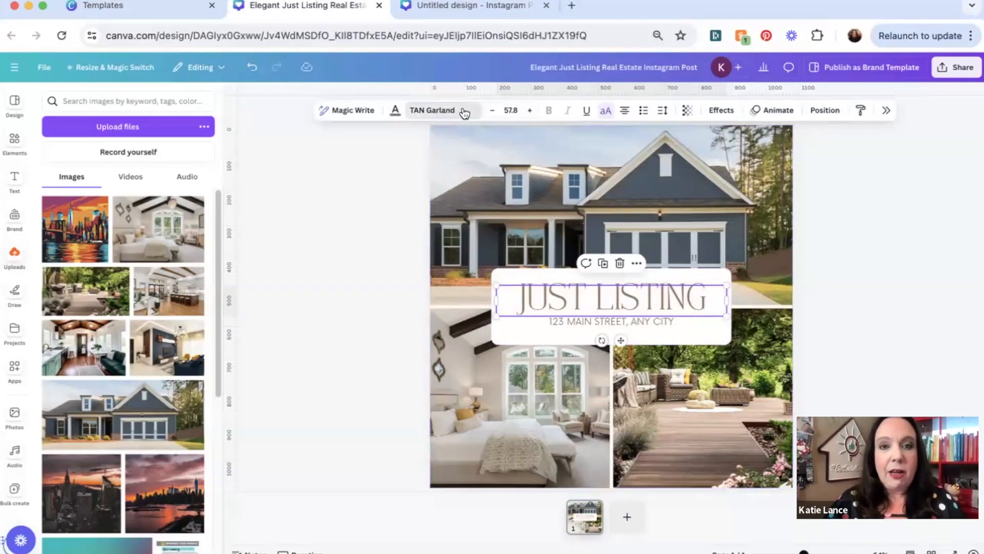
click(431, 110)
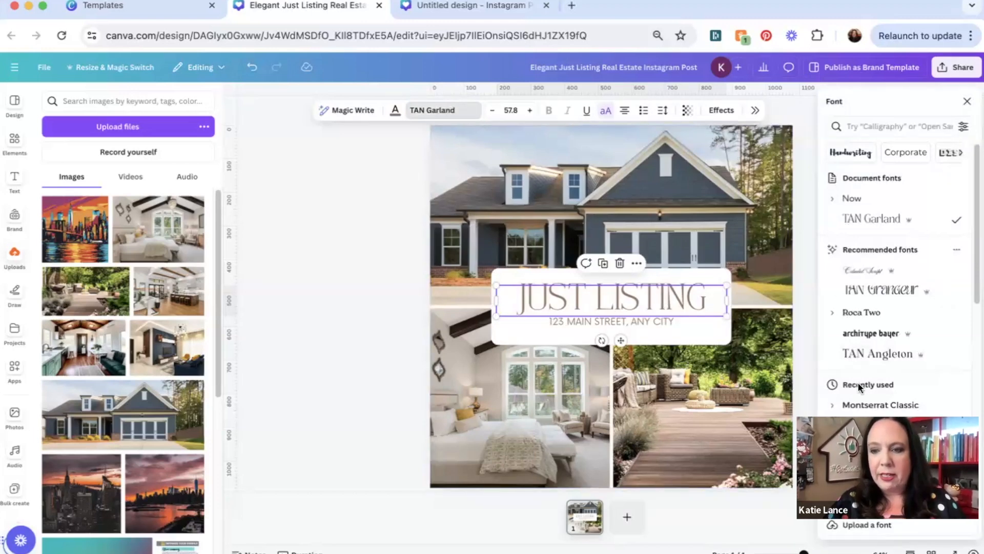
click(610, 321)
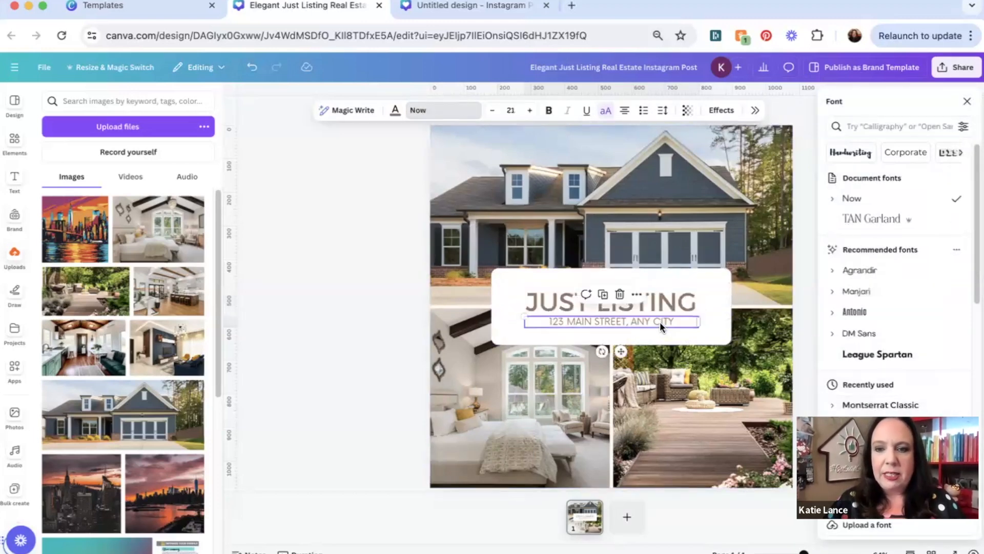
- Enlarge the JUST LISTING heading and widen it to span the card
click(880, 404)
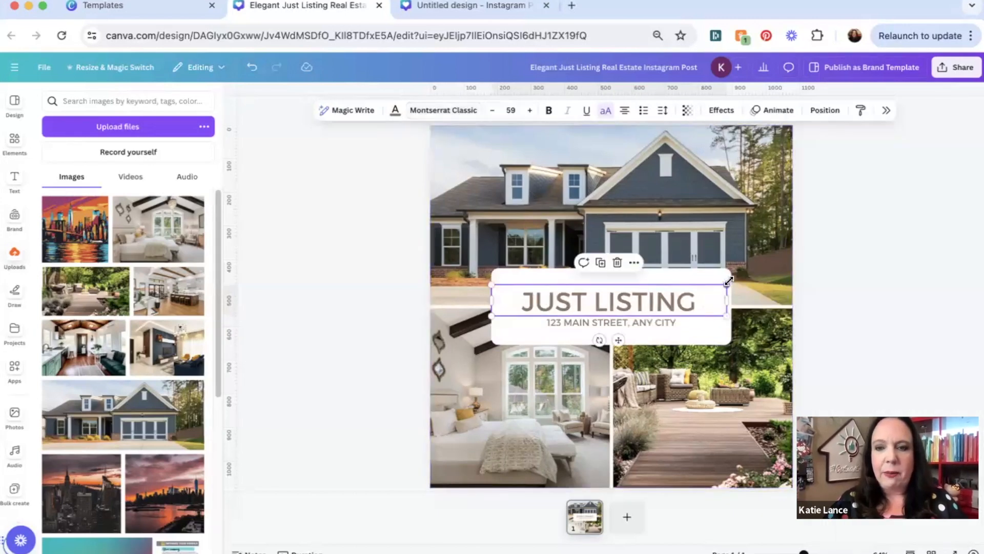
drag(728, 283, 742, 300)
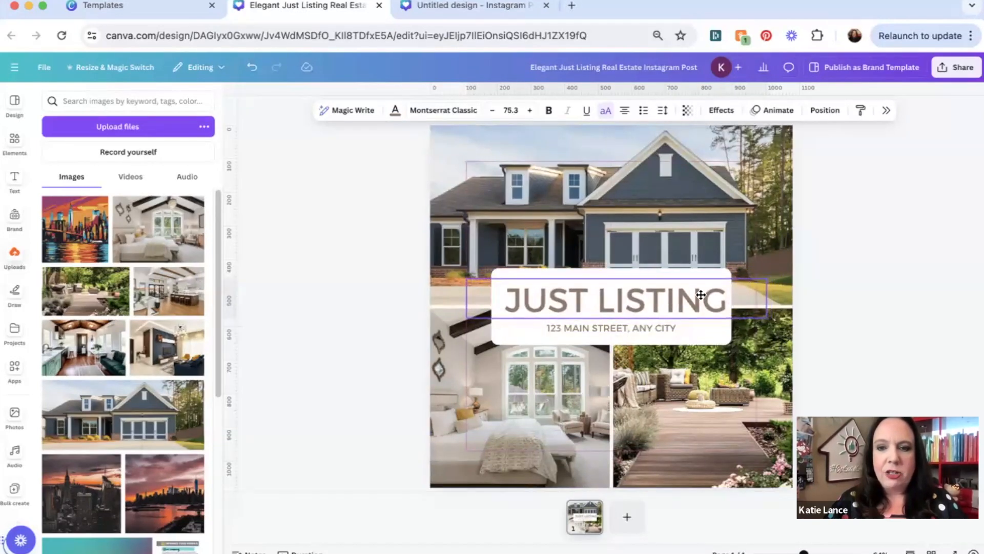
click(609, 300)
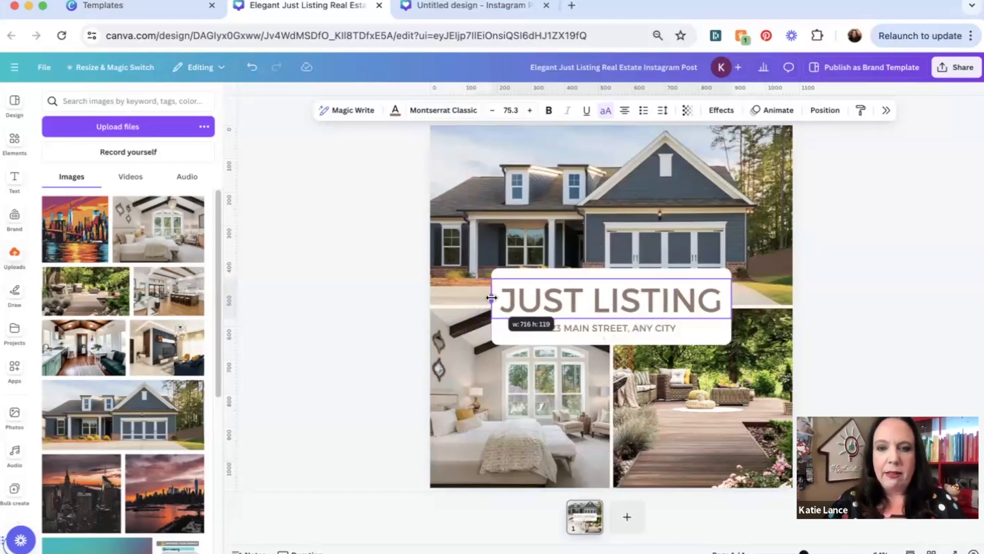
click(363, 376)
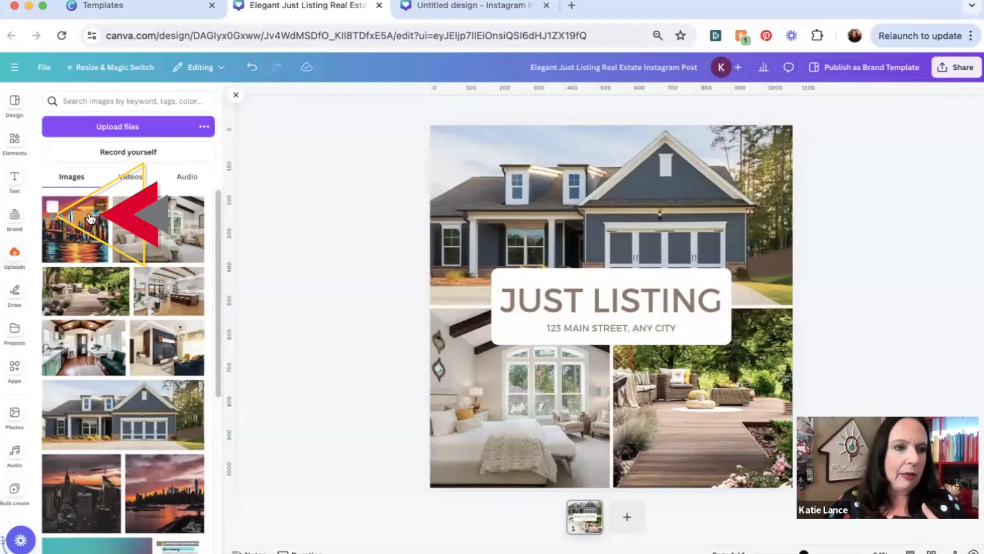
- Browse the brand logos, then add a small text box over the heading
click(14, 220)
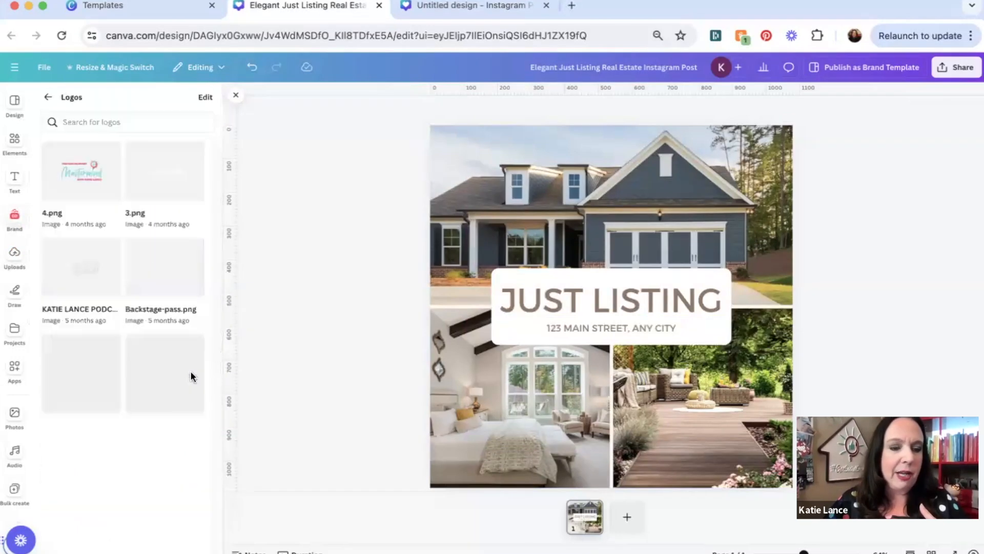
scroll(down, 3)
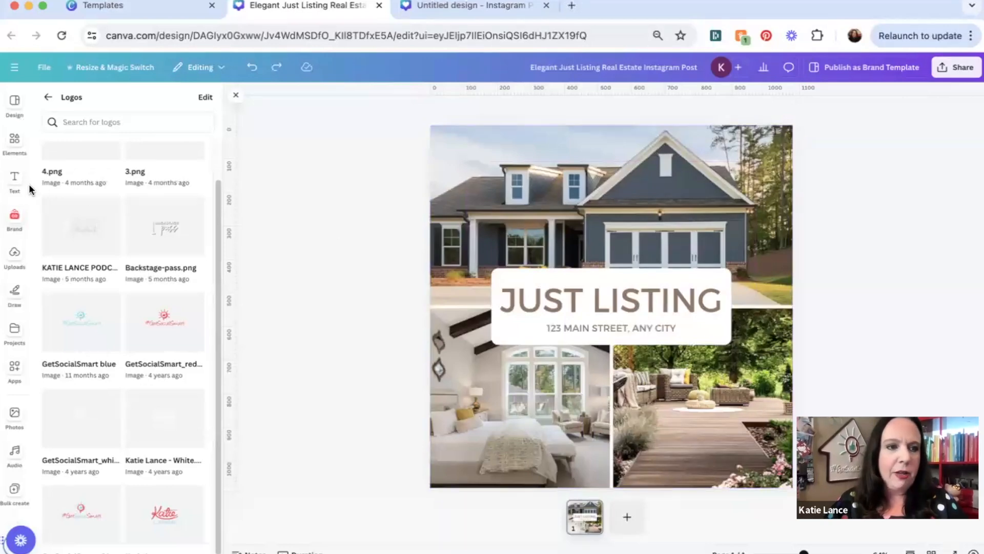
click(14, 180)
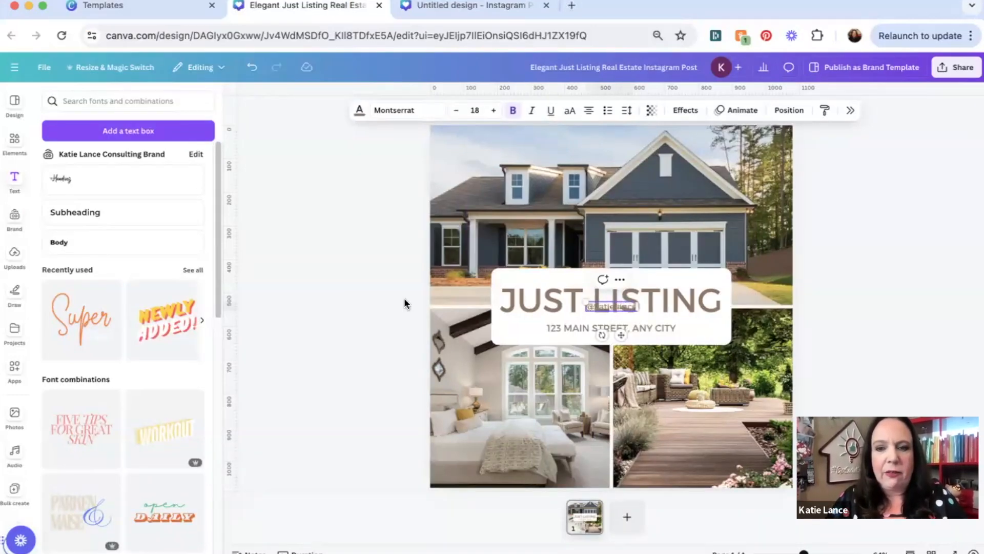
click(608, 301)
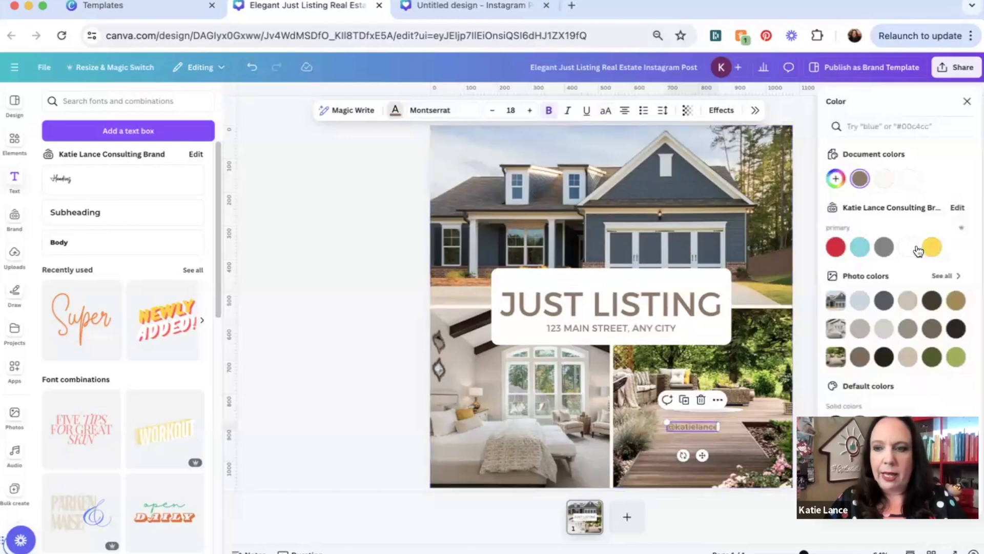
click(702, 408)
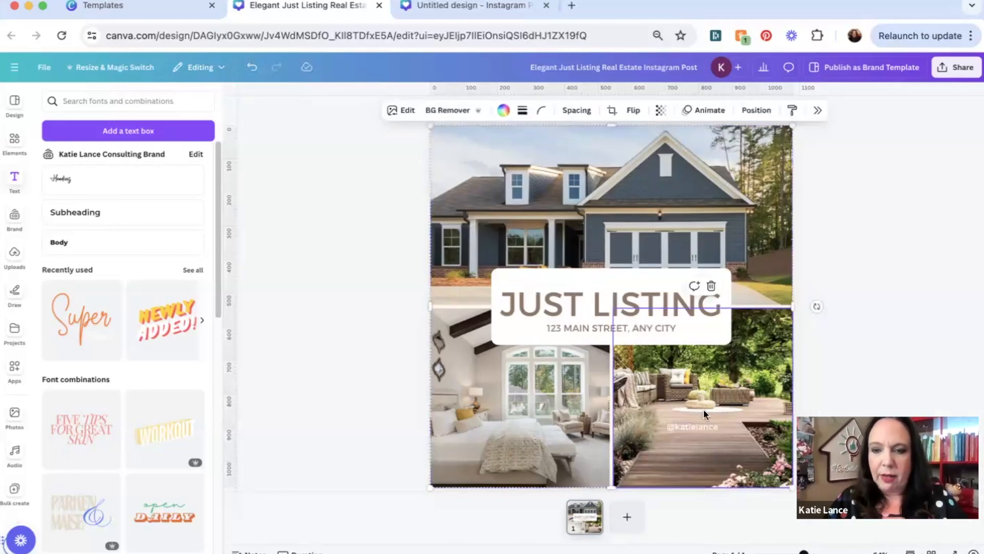
click(692, 427)
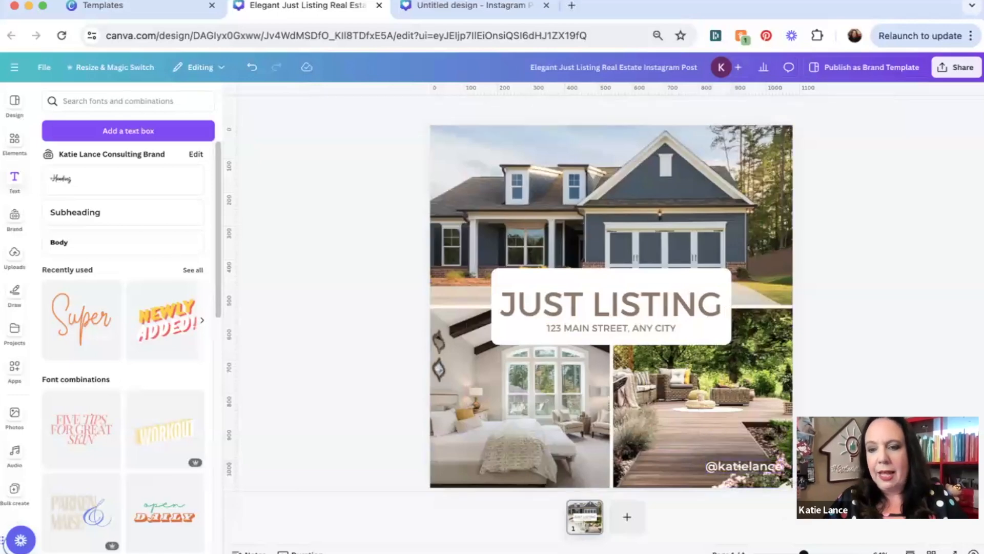
click(609, 303)
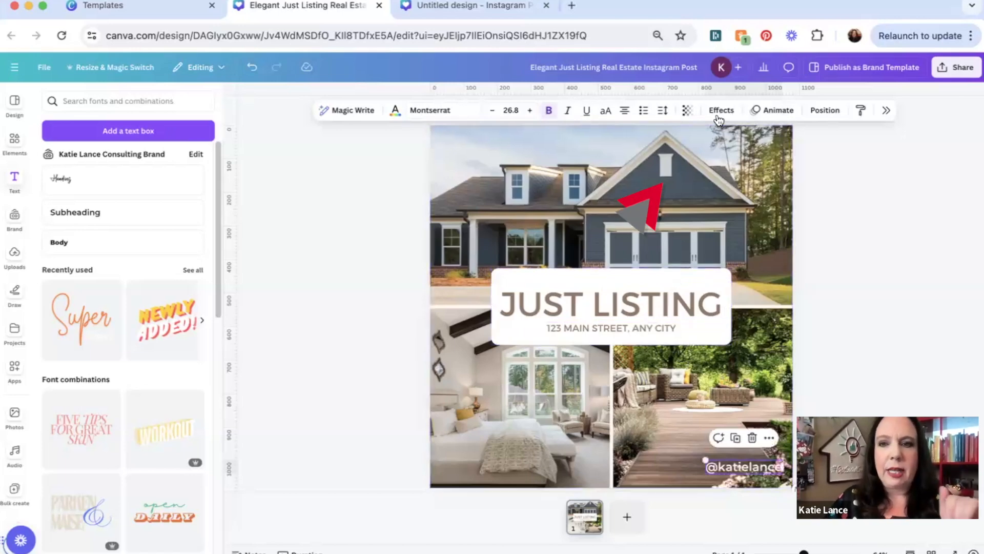
click(721, 110)
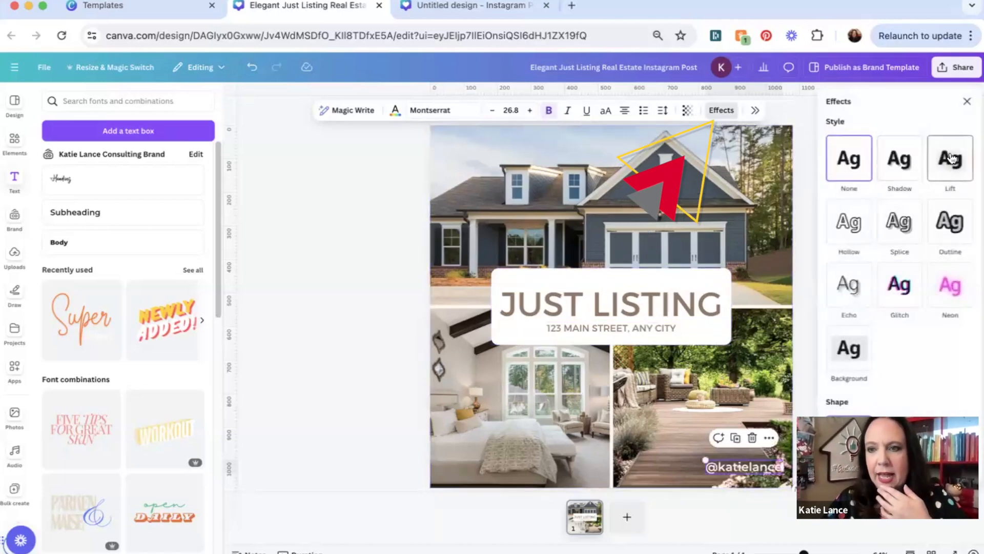
click(949, 158)
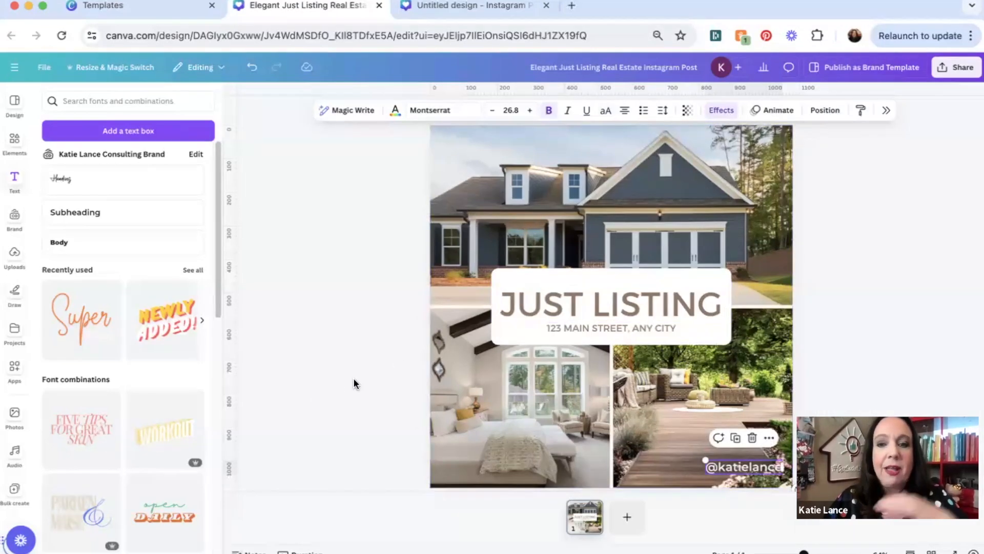
mouse_move(656, 78)
text(123 Main Street)
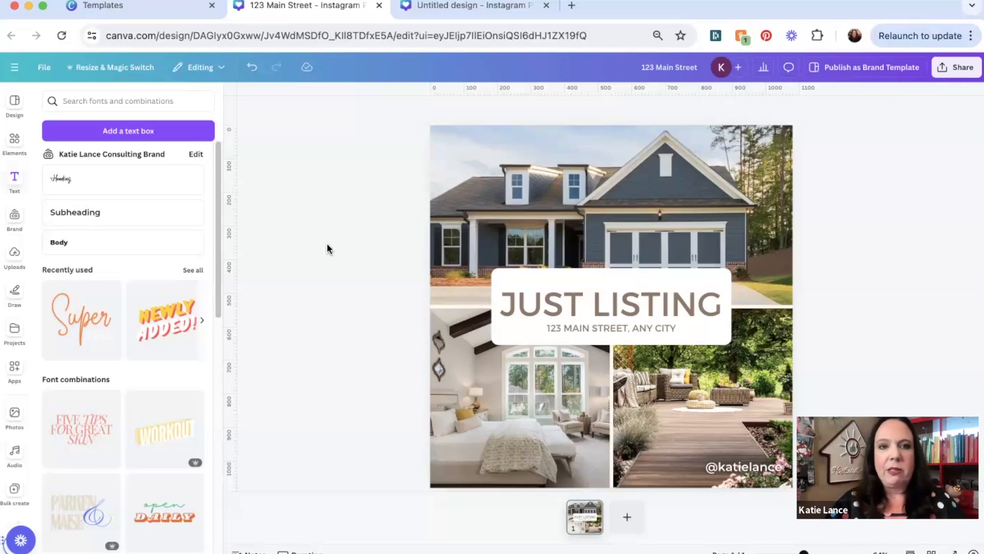
- Copy and resize the post to Instagram Reel dimensions
click(115, 67)
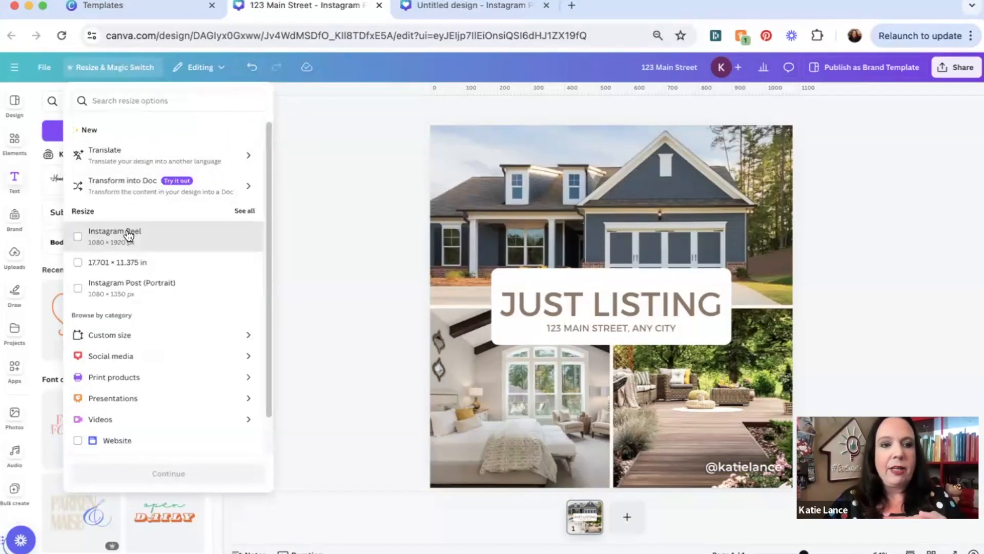
click(78, 236)
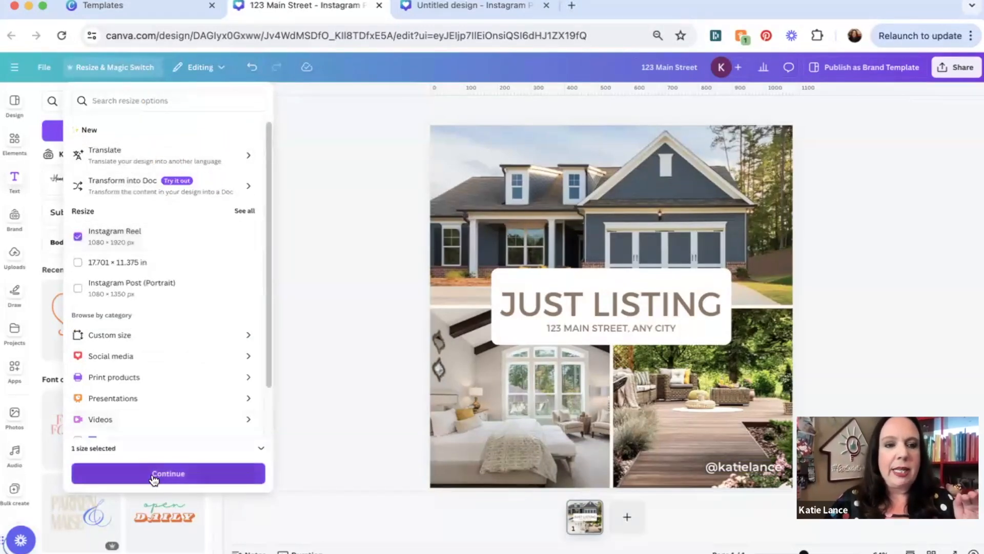
click(167, 473)
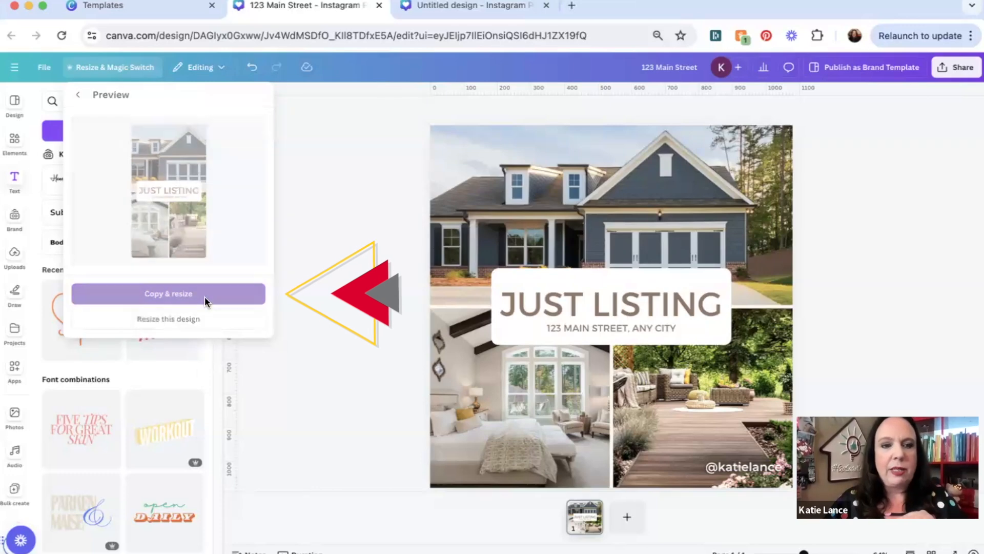
click(168, 293)
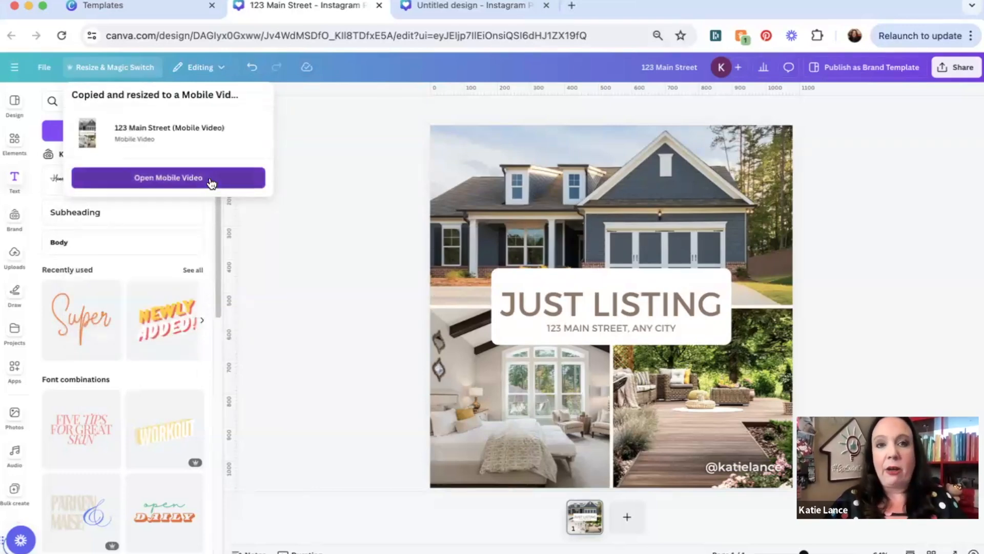
- Give the Reel copy's page a Simple animation on enter, then return to the square post
click(168, 177)
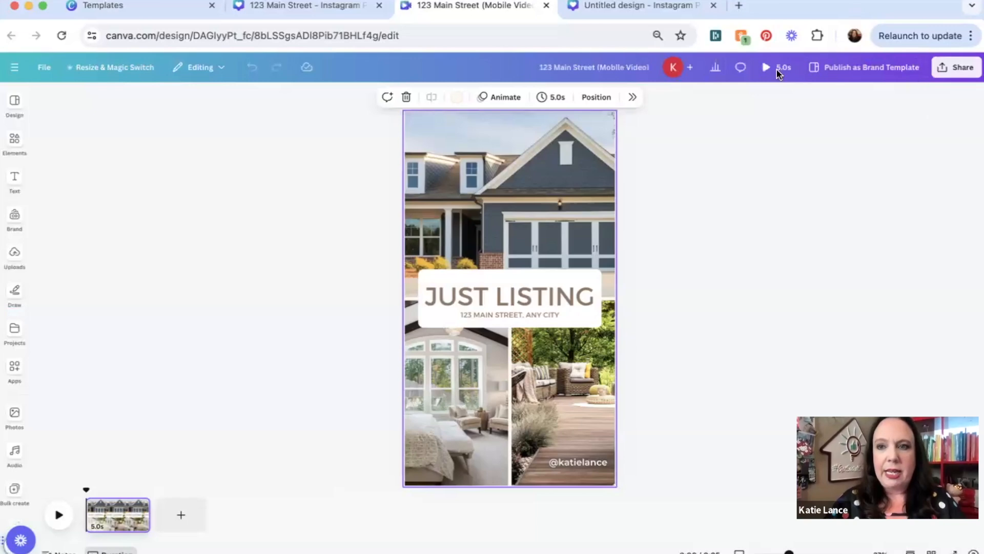
click(765, 67)
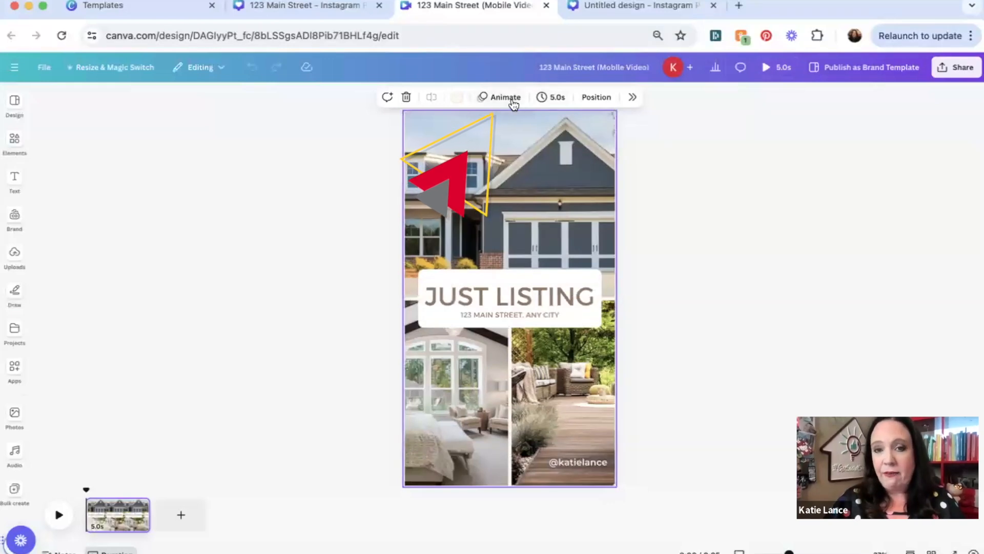
click(504, 97)
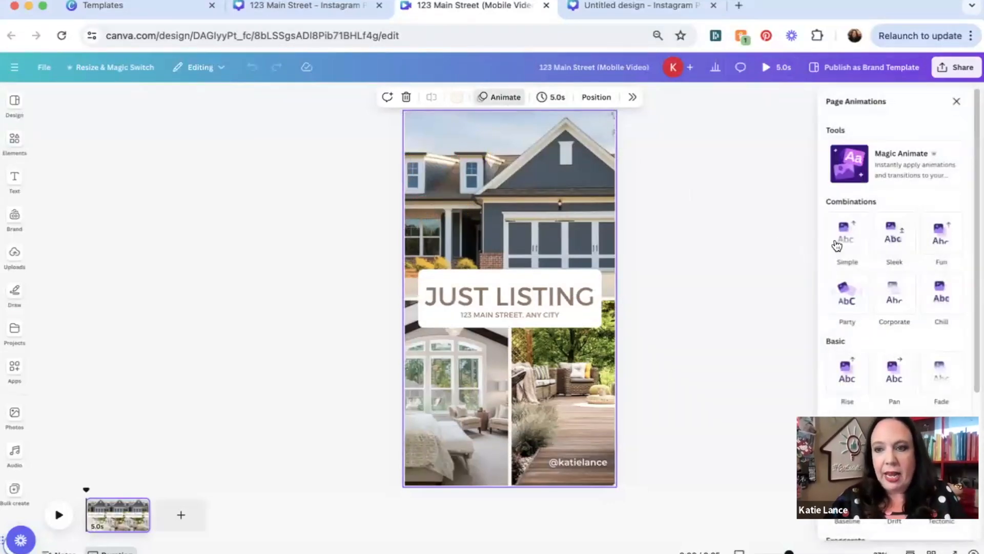
click(847, 233)
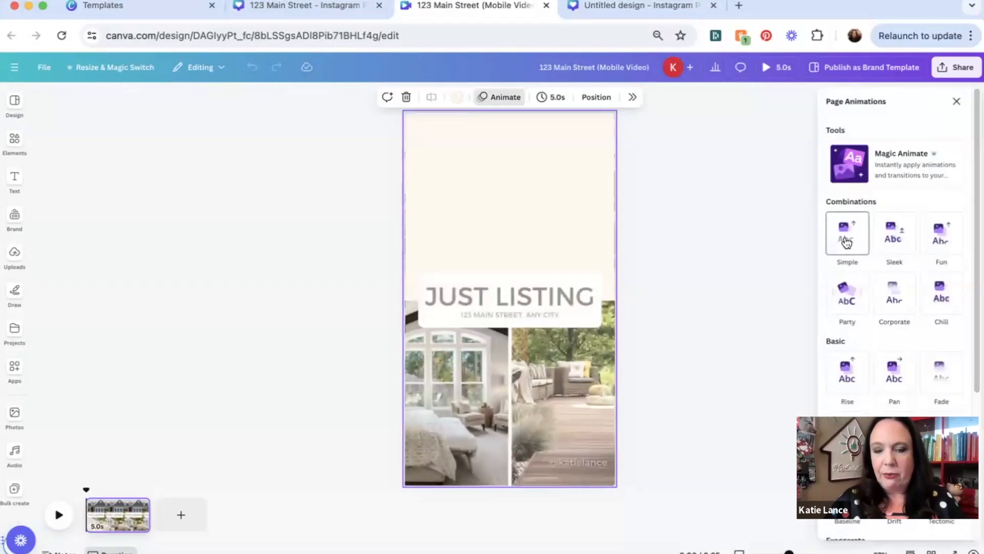
click(847, 233)
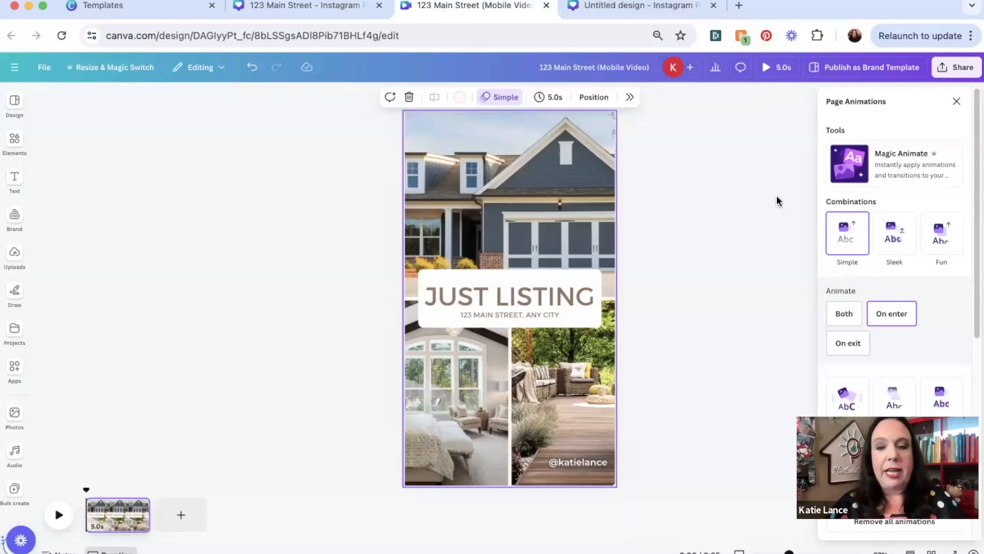
mouse_move(640, 356)
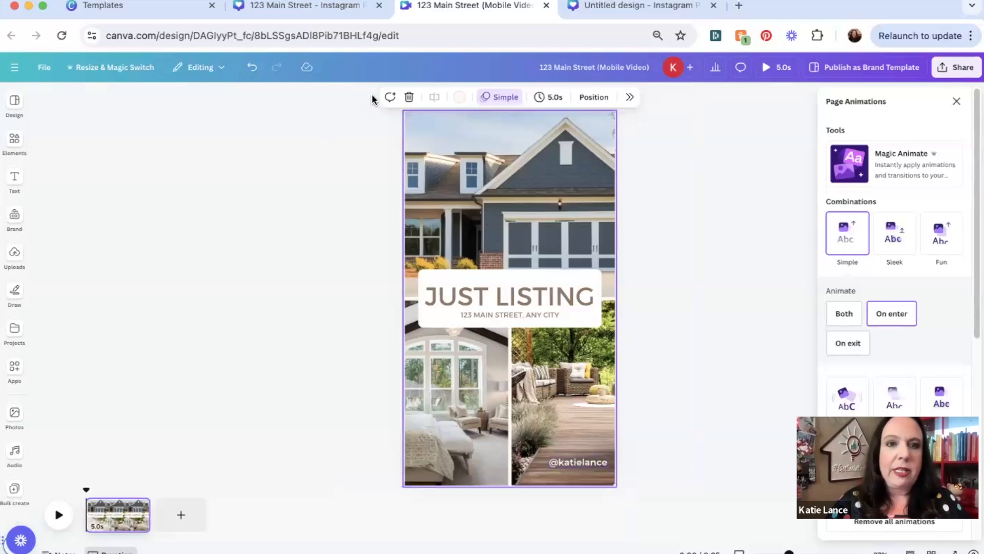
click(301, 5)
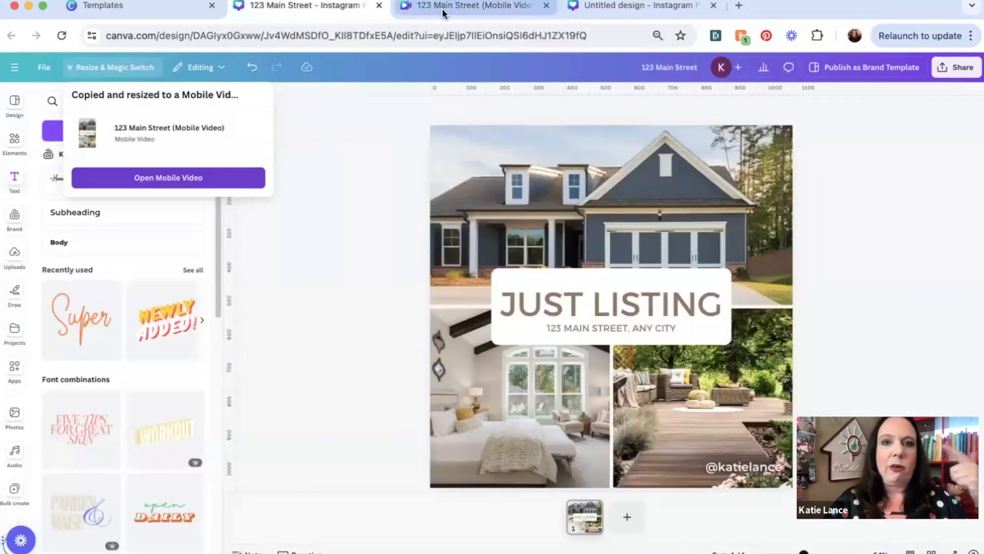
- Copy and resize the post to an 8.5 × 5.5 in Postcard (Landscape)
click(168, 177)
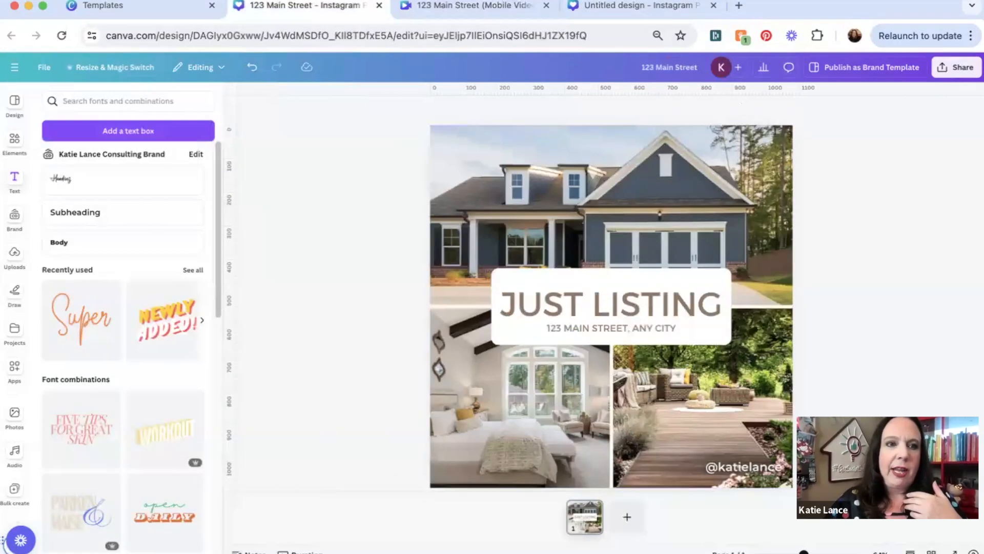
click(113, 68)
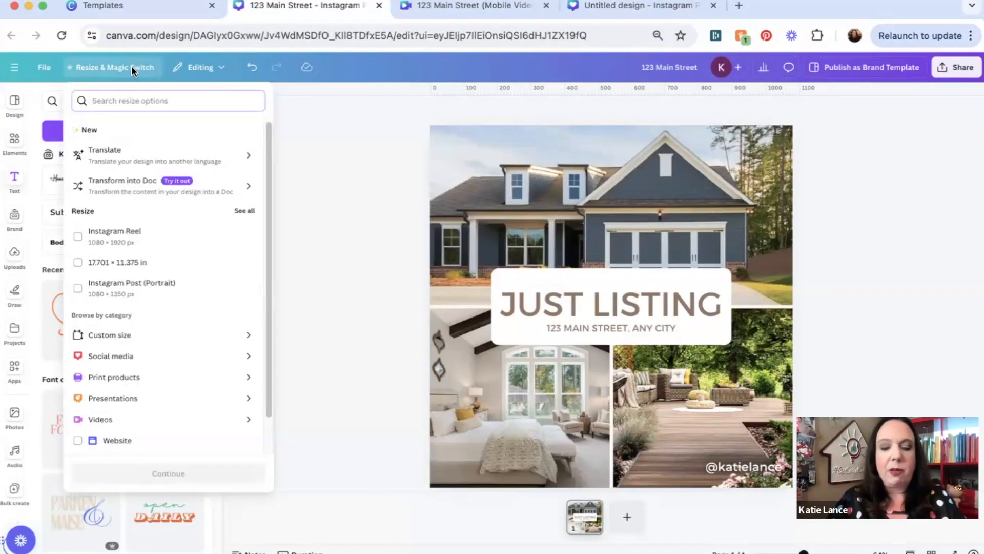
text(pd)
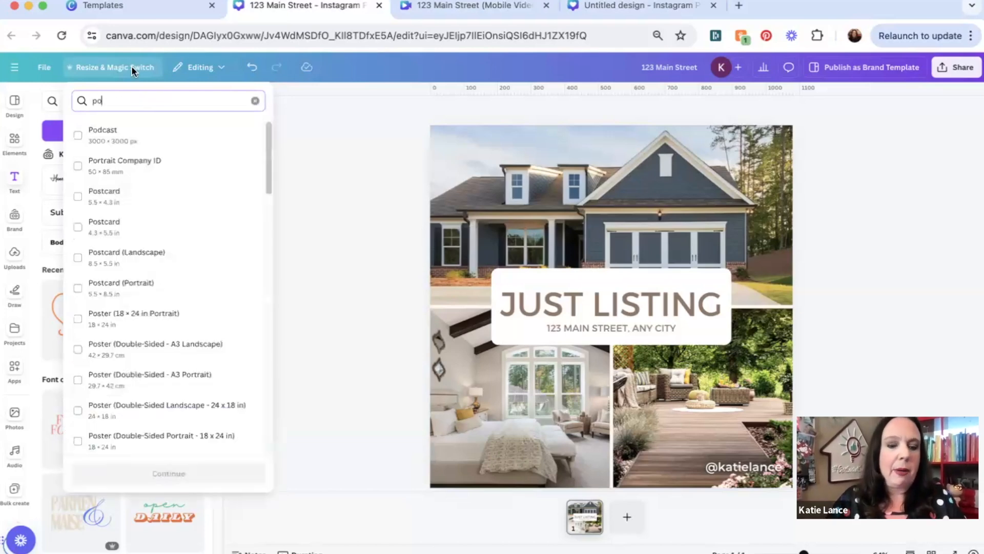
text(ostcard)
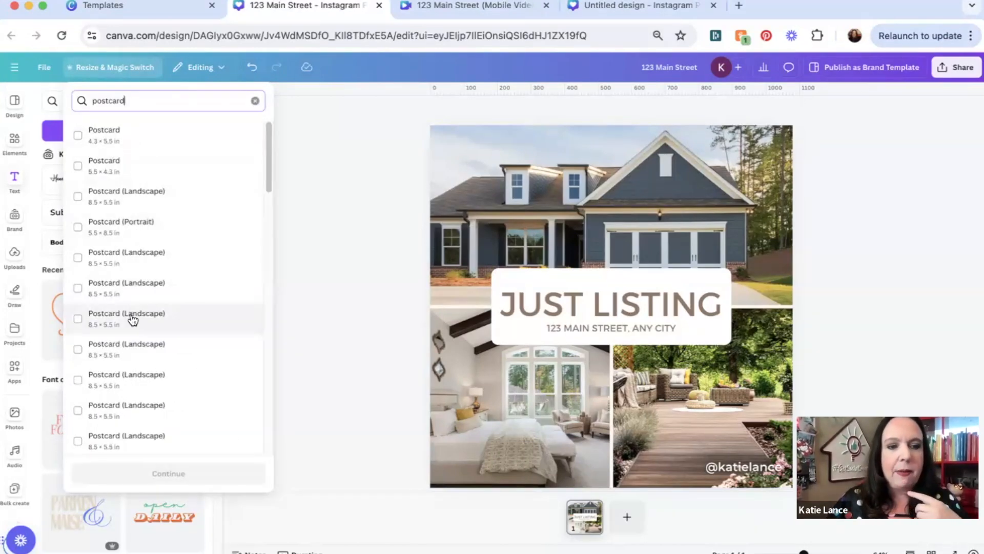
click(78, 319)
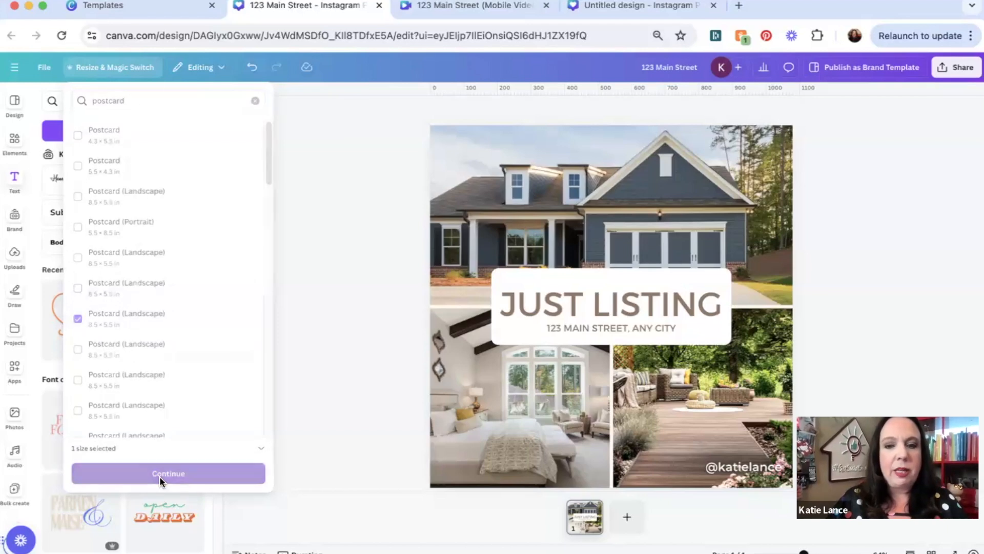
click(168, 472)
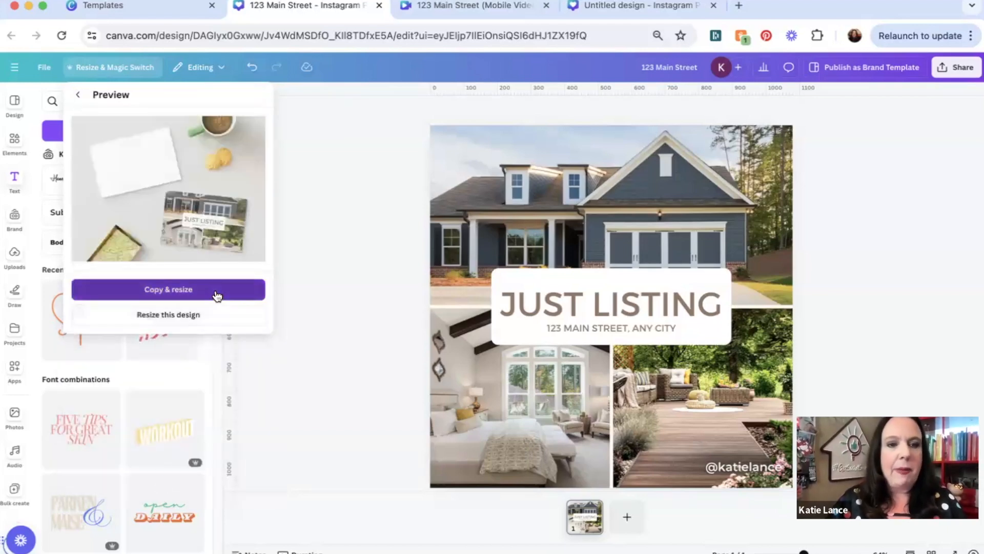
click(168, 289)
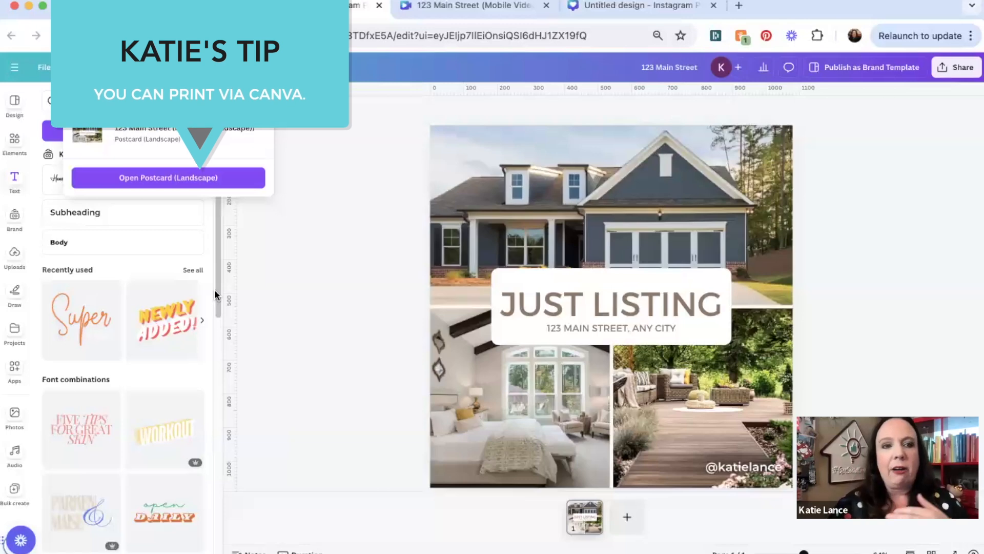
- Open the landscape postcard copy and review the US$44 jumbo postcard print options
click(169, 178)
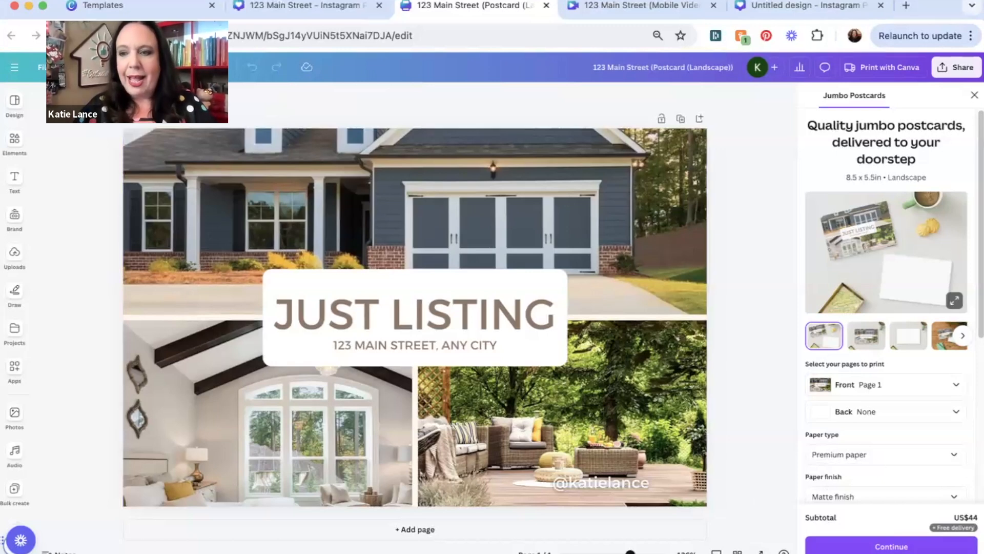
scroll(down, 3)
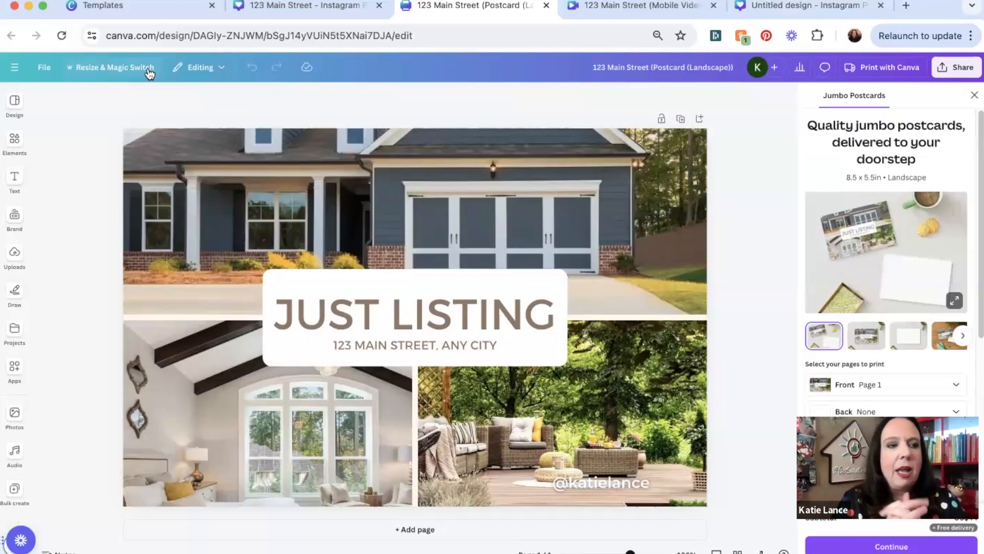
mouse_move(30, 66)
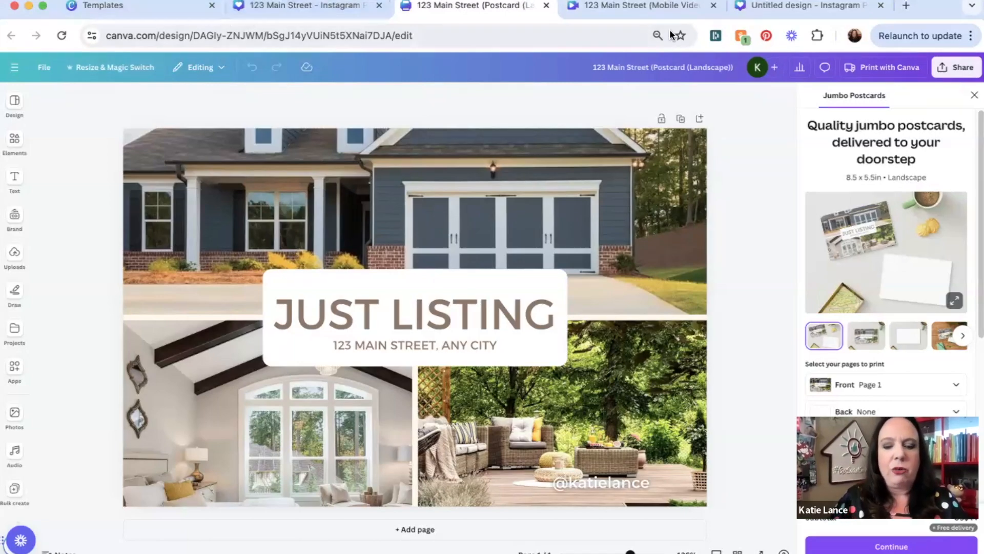
- Search the Apps panel for 'QR' to reach the QR Code app on the blank post
click(903, 6)
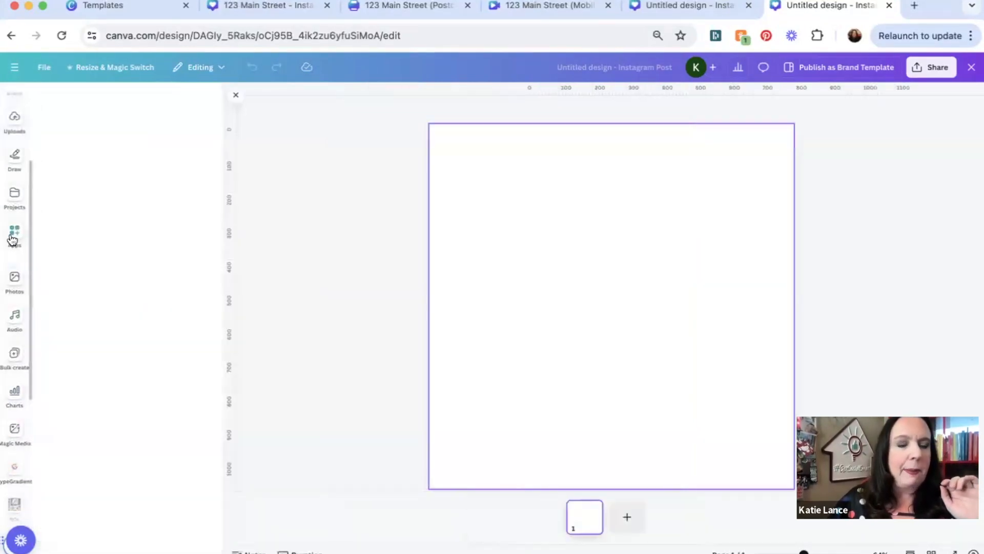
click(14, 232)
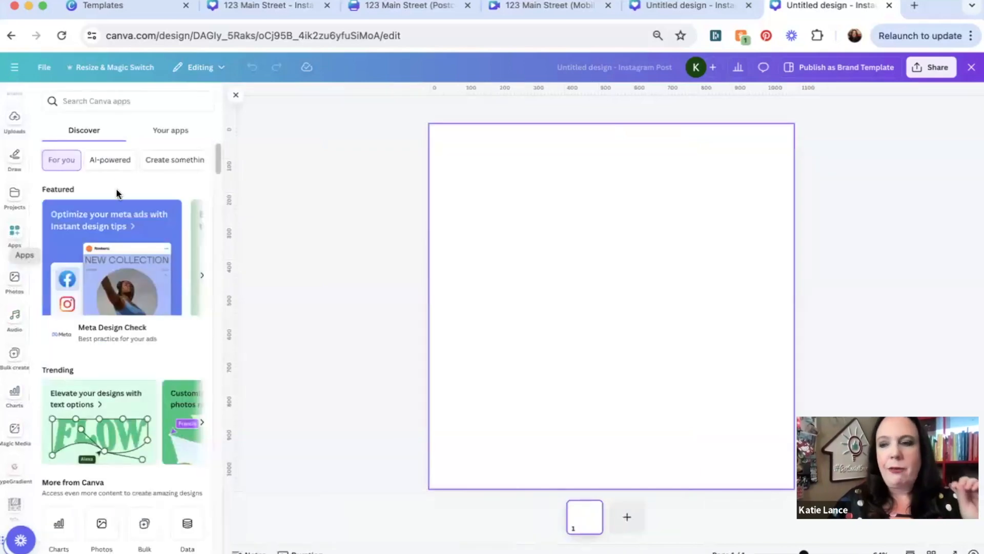
text(QR)
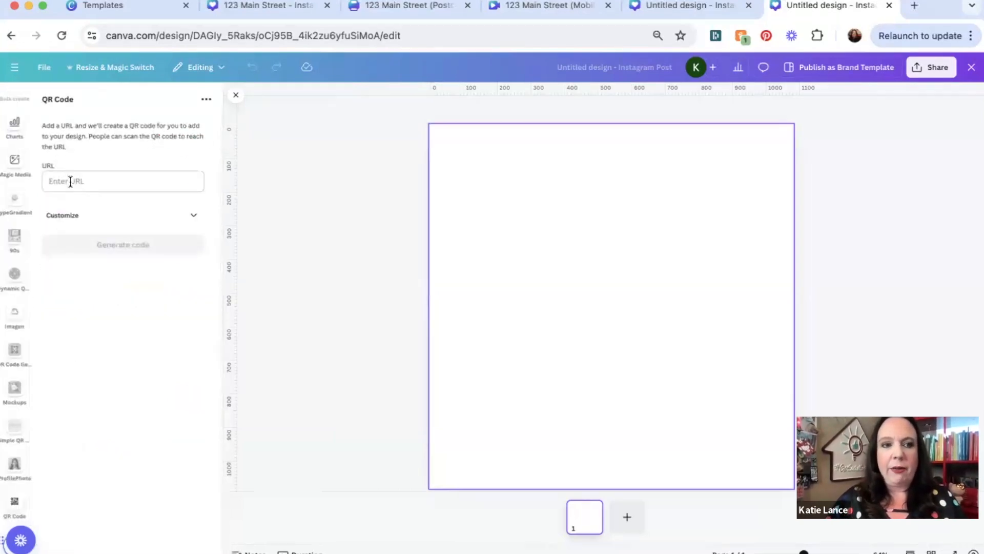
click(914, 6)
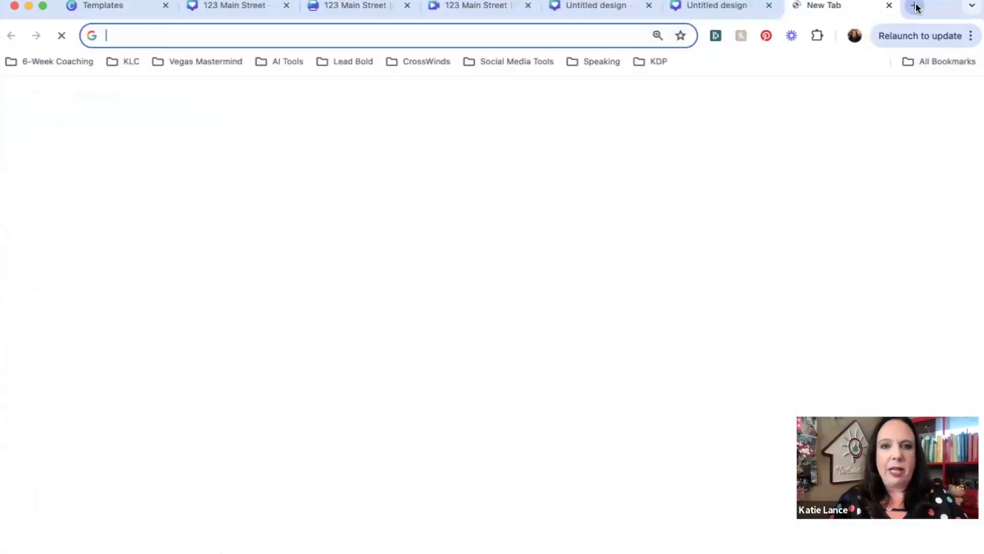
- Go to katielance.com and open its Resources > Free Resources page
text(katielance.com/log)
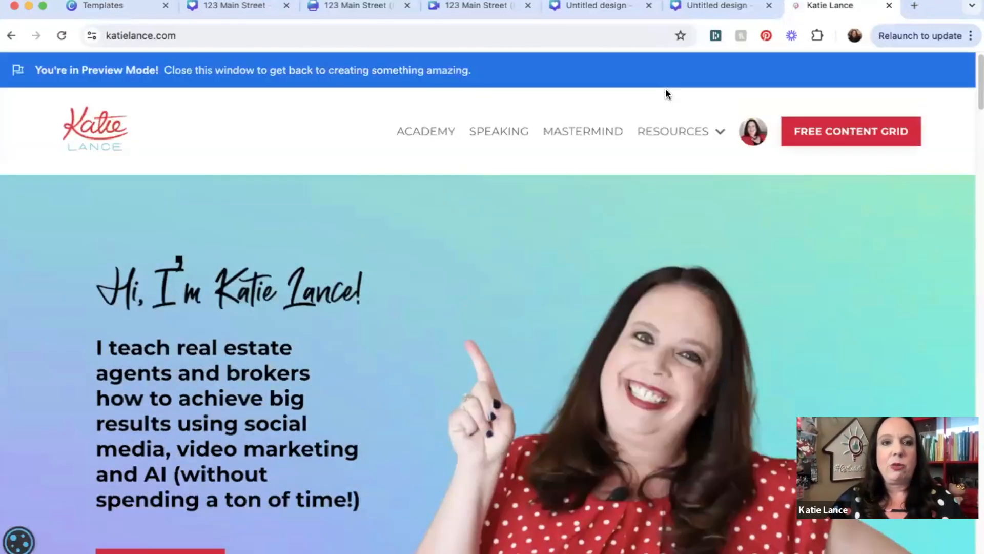
click(672, 131)
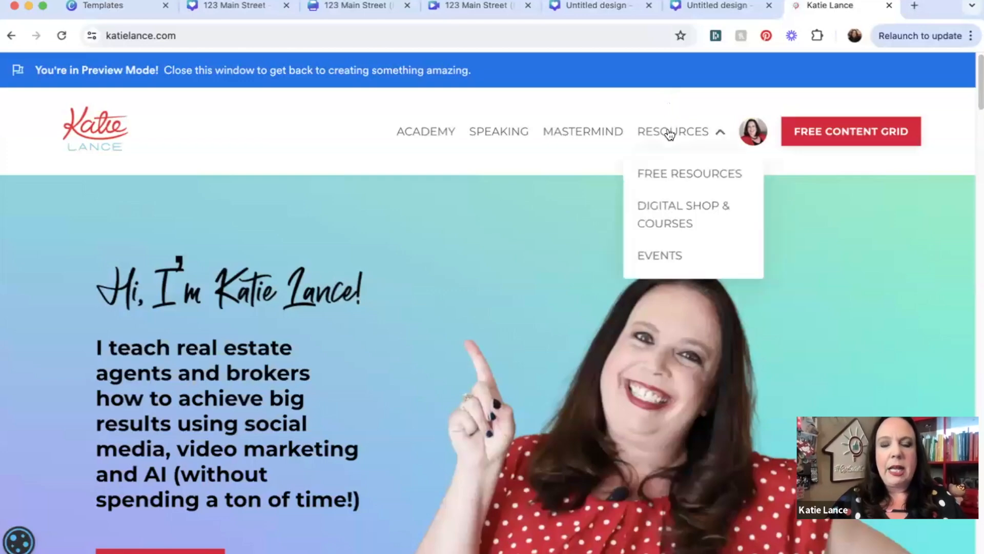
click(688, 173)
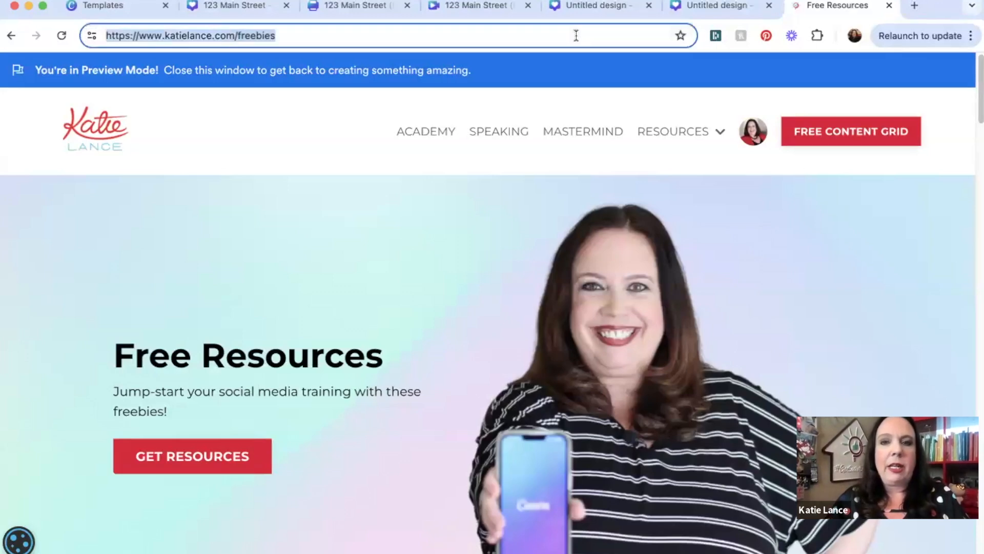
click(716, 6)
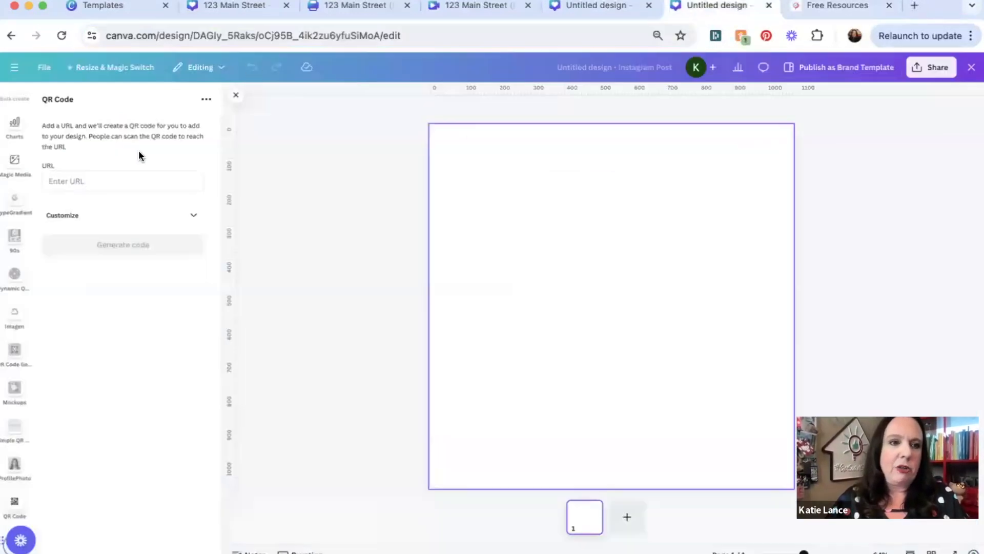
text(https://www.katielance.com/freebies)
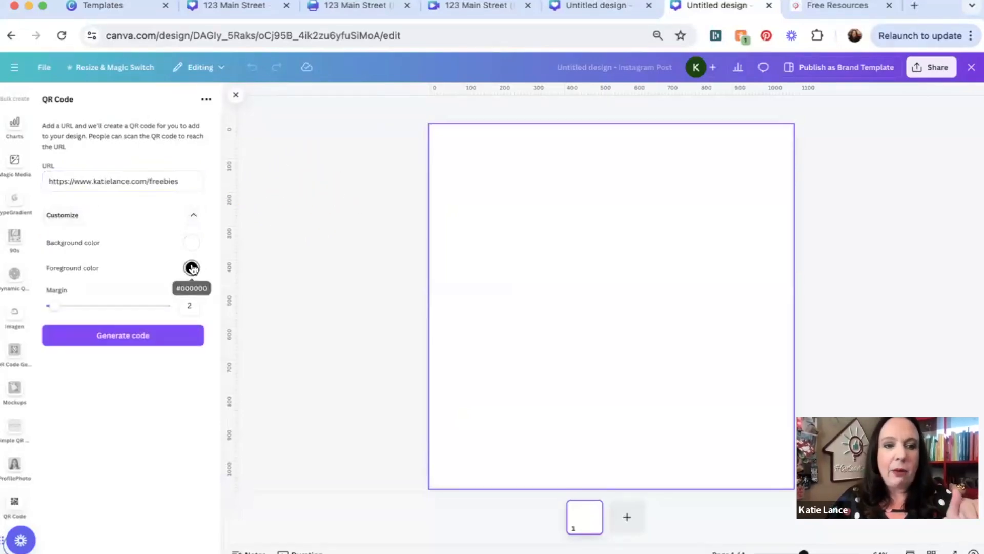
click(191, 268)
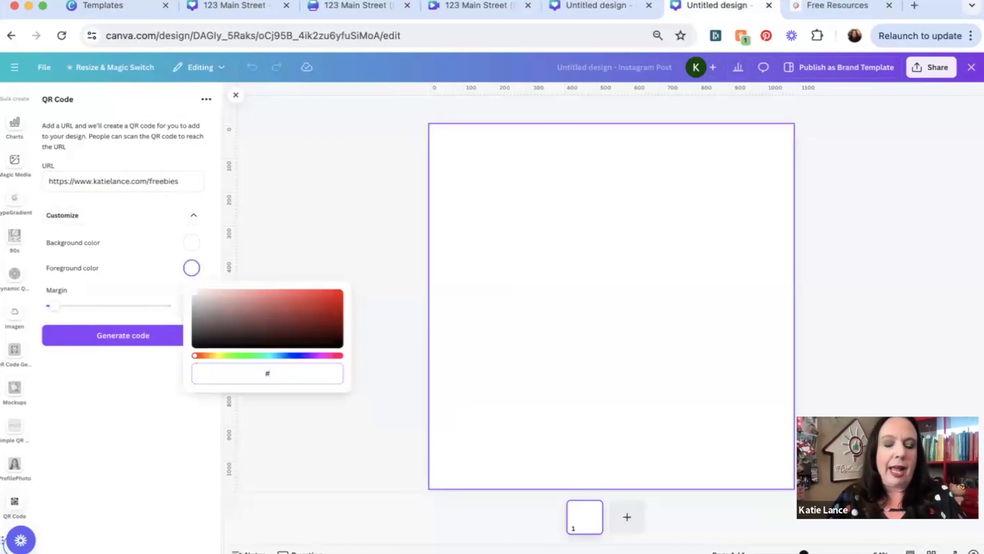
text(E000)
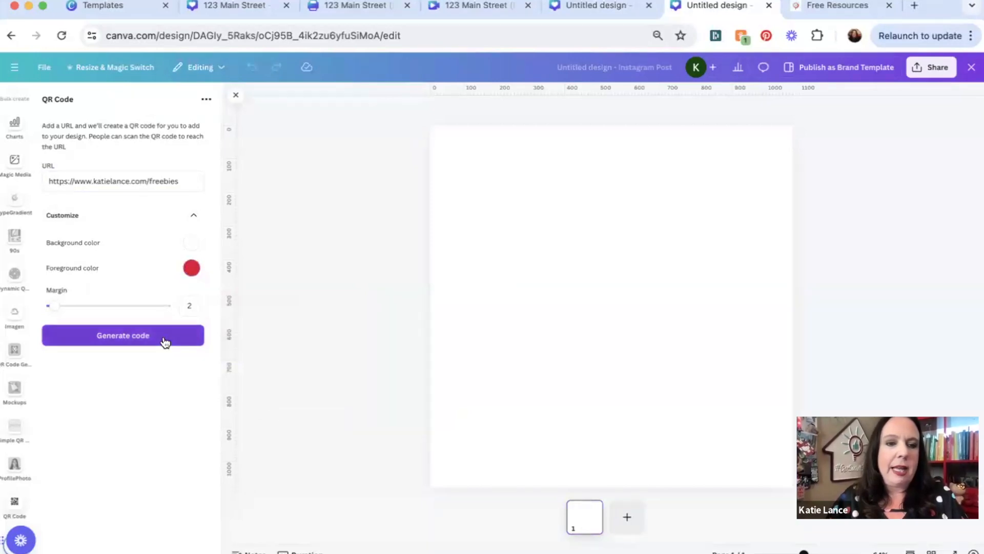
click(123, 335)
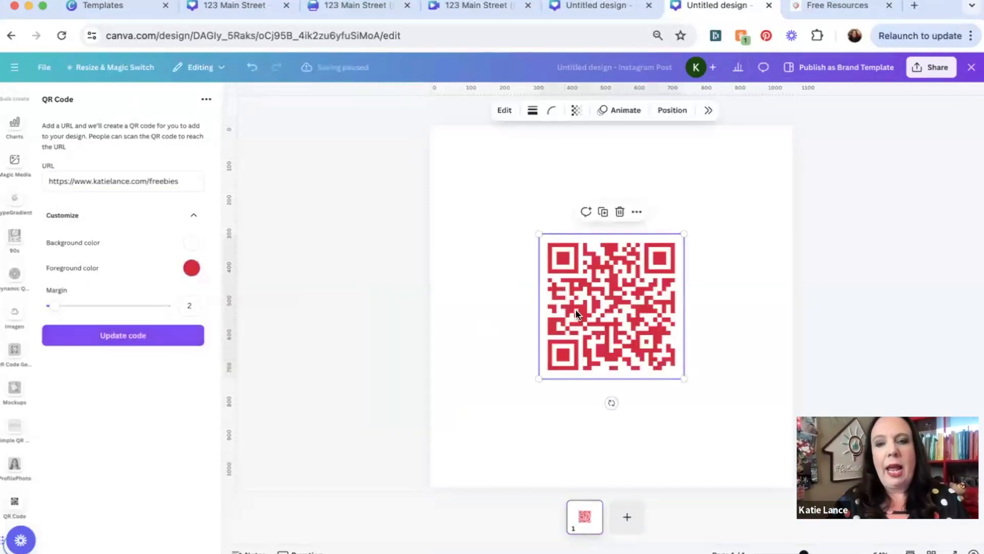
- Move the QR code to the top-left and enlarge it to fill the post
drag(612, 308, 502, 198)
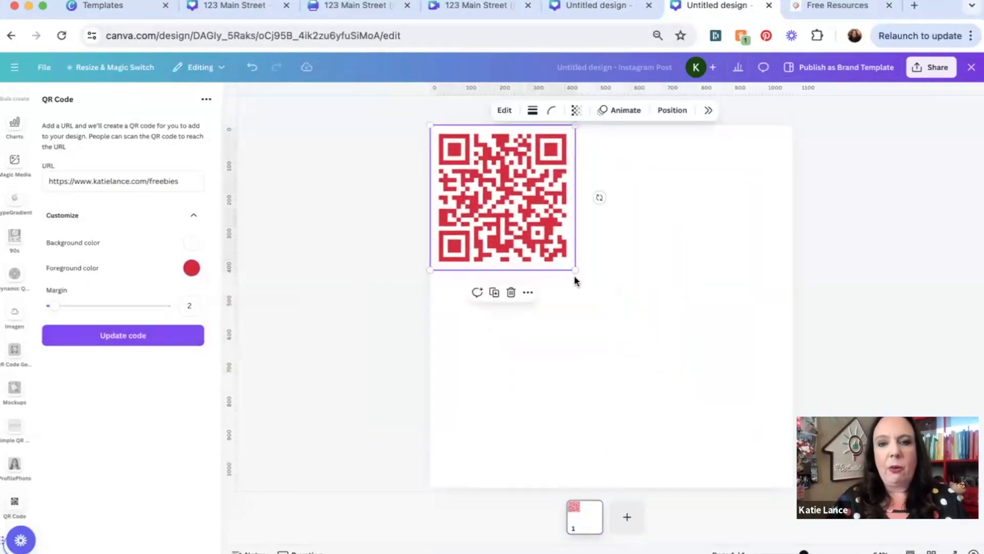
drag(574, 271, 726, 422)
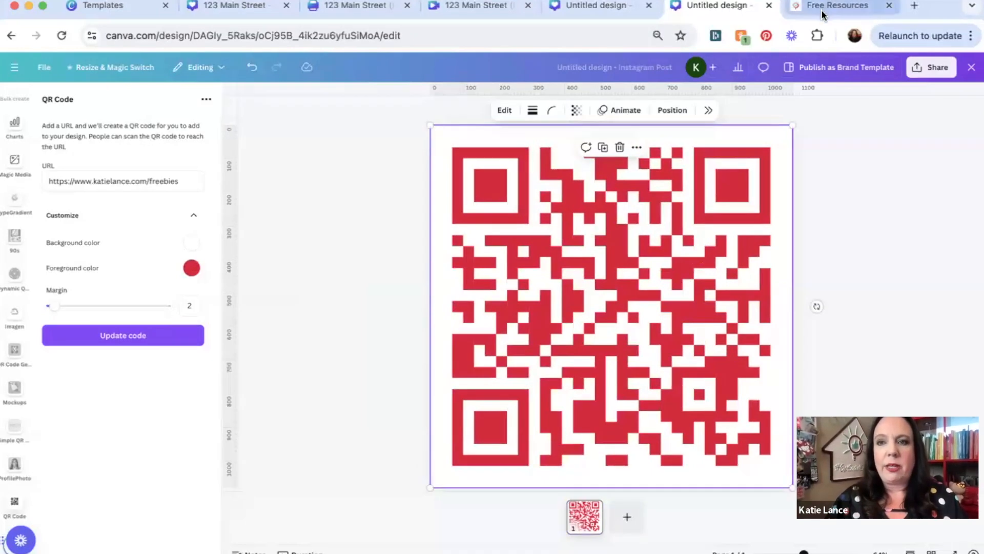
click(716, 6)
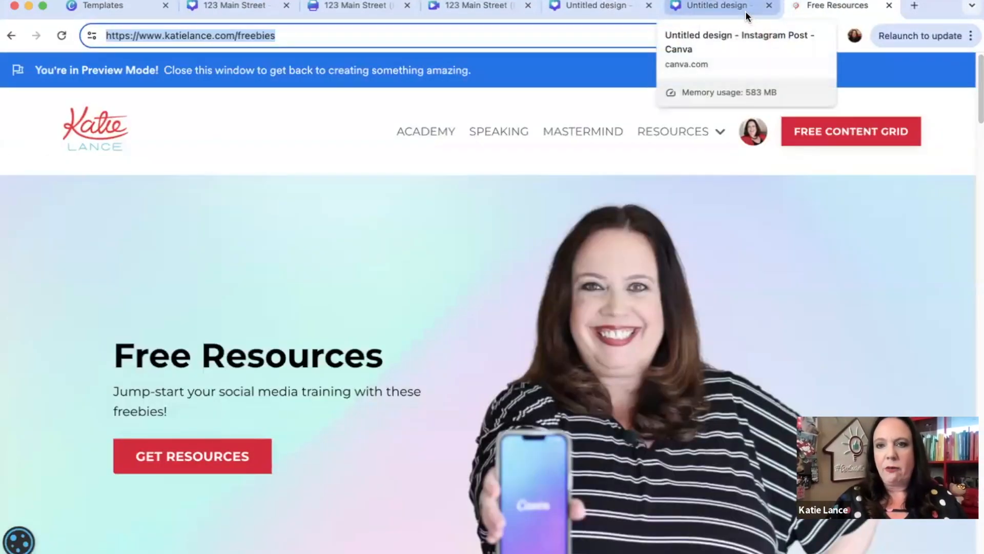
click(715, 6)
text(QR code - freebies)
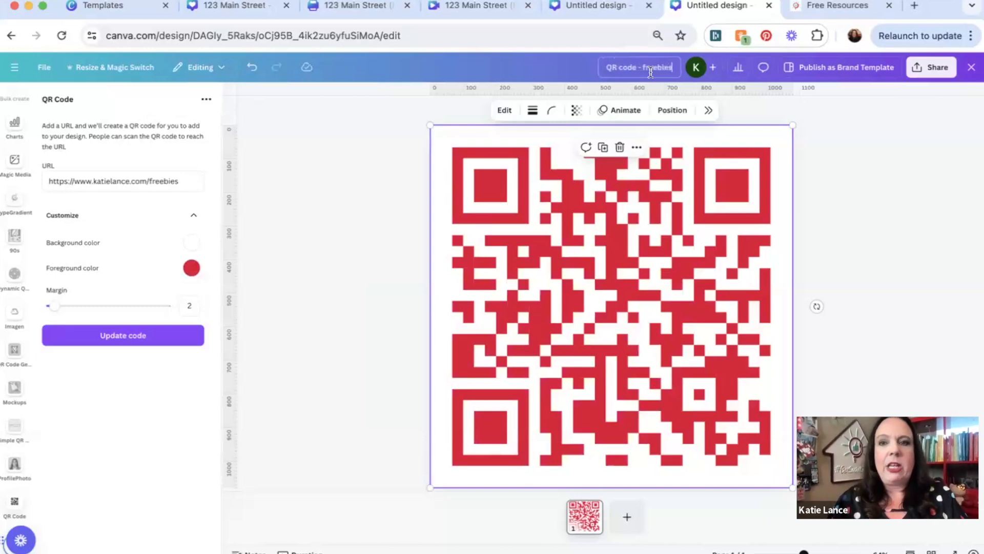
mouse_move(640, 108)
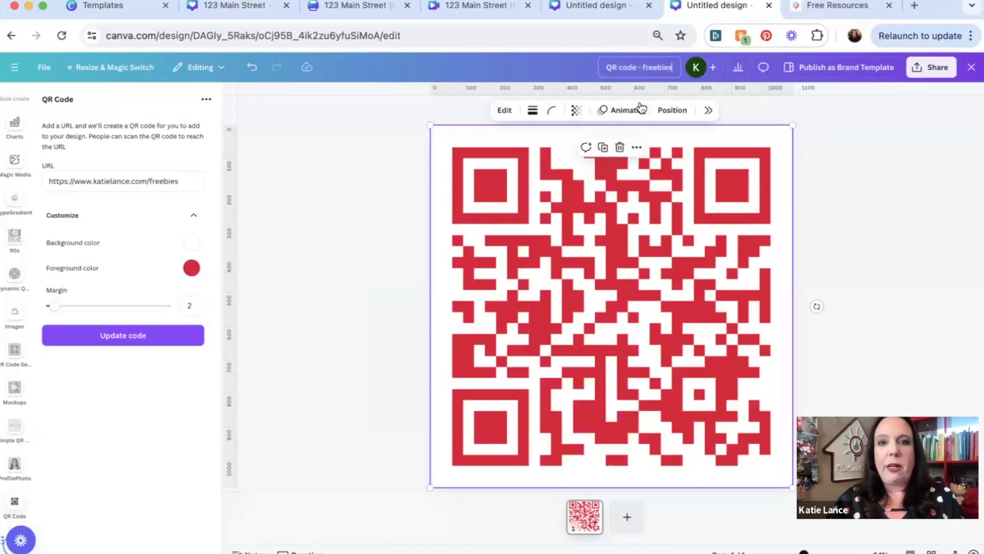
- Switch from the Mobile Video design to the 123 Main Street landscape postcard
click(351, 7)
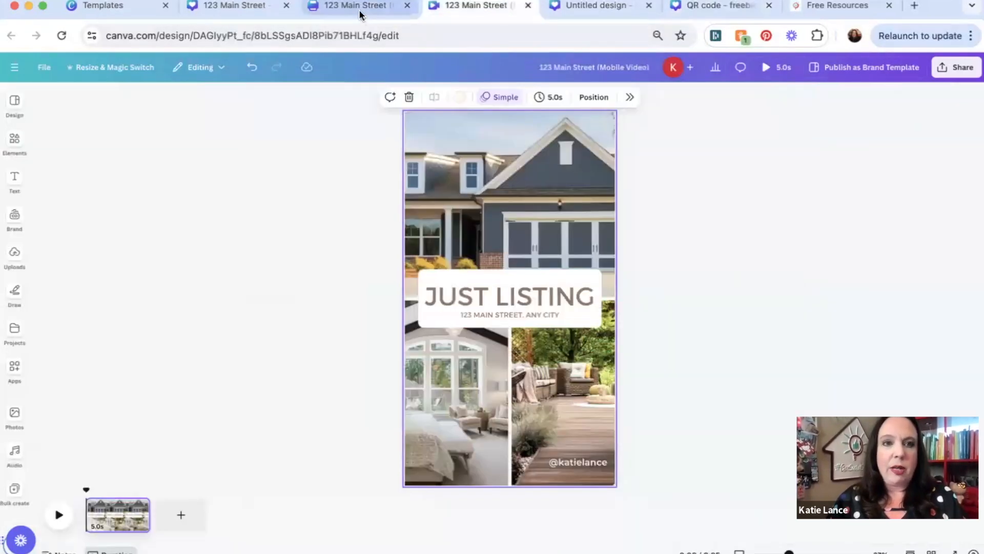
click(354, 5)
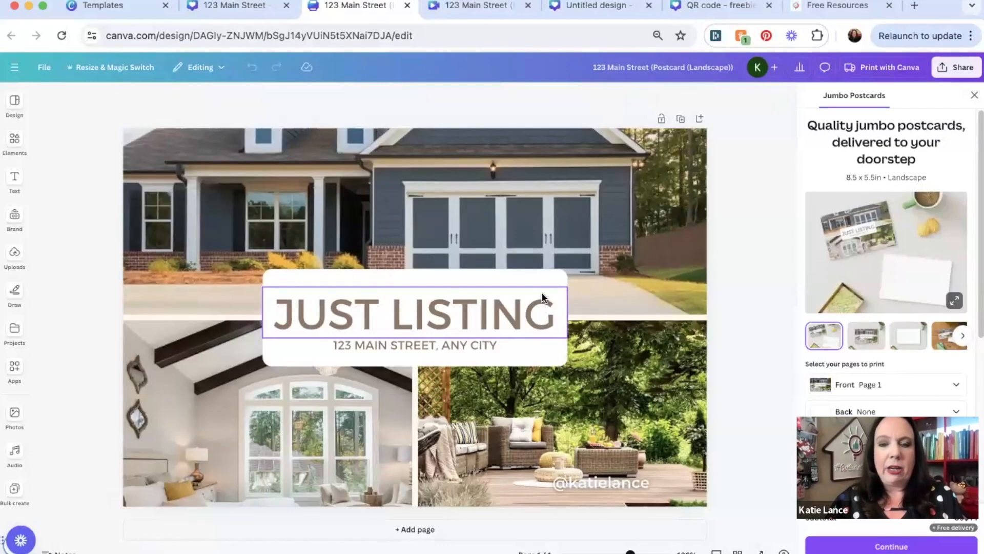
click(414, 314)
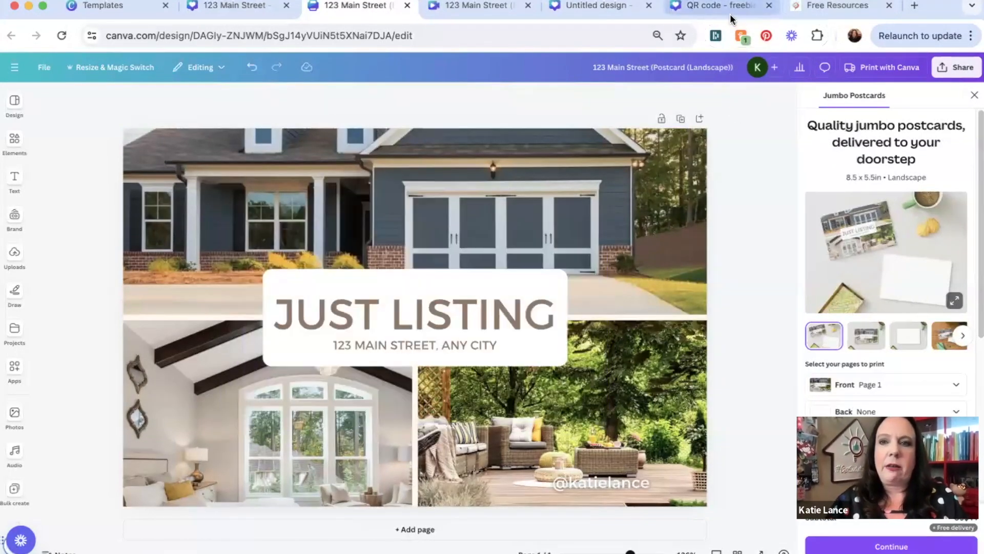
- Switch between the QR code, blank Instagram post and postcard designs
click(714, 6)
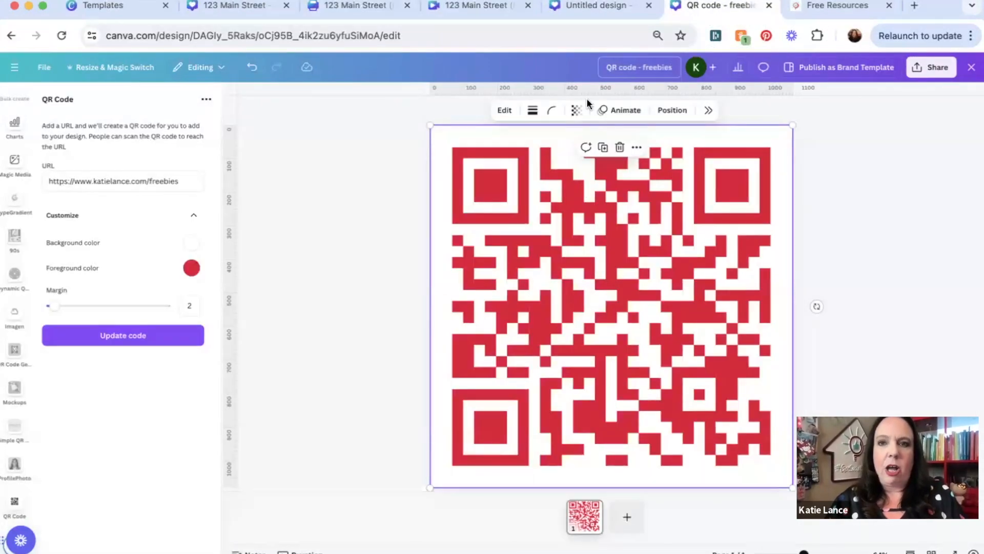
click(593, 6)
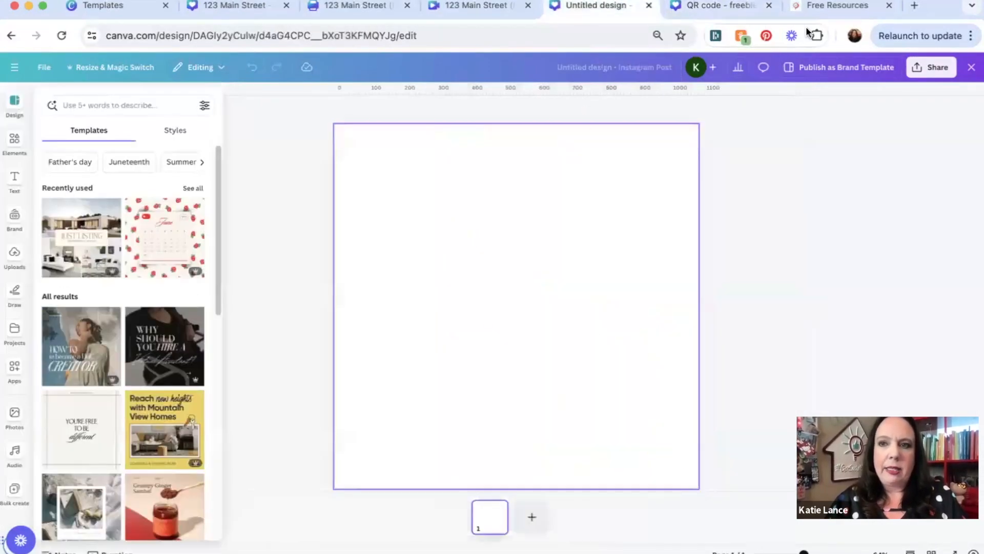
click(357, 6)
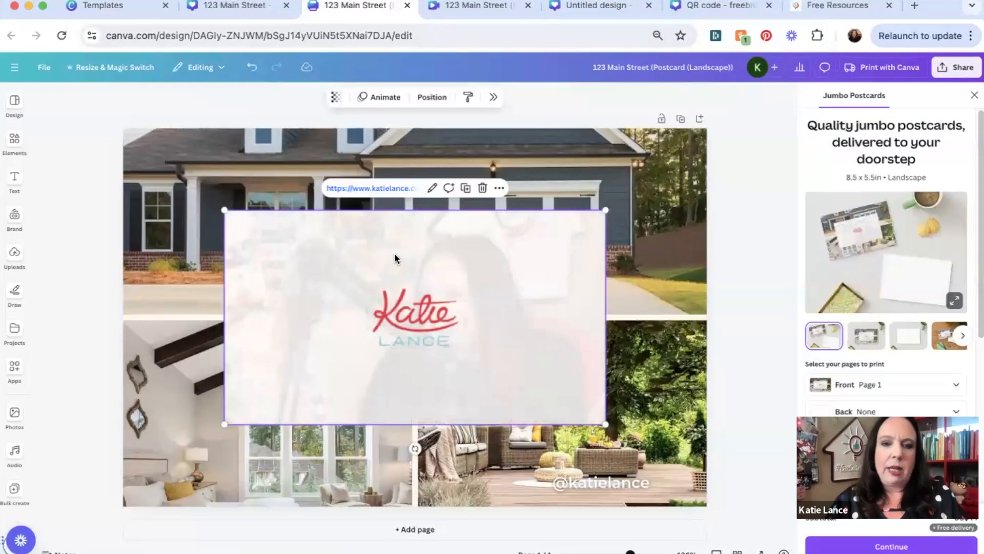
click(414, 529)
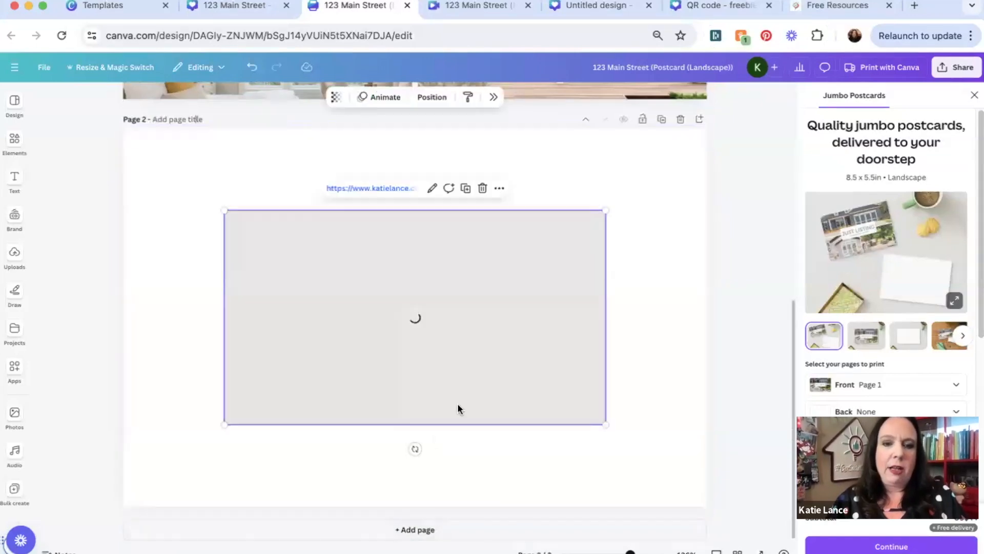
- Download the red QR code design as an image via Share > Download
click(718, 6)
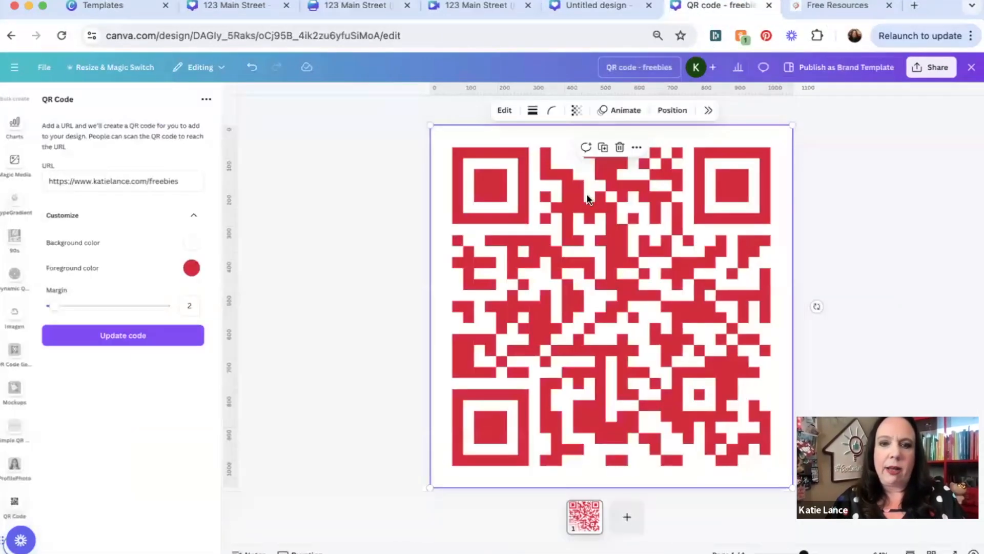
mouse_move(867, 159)
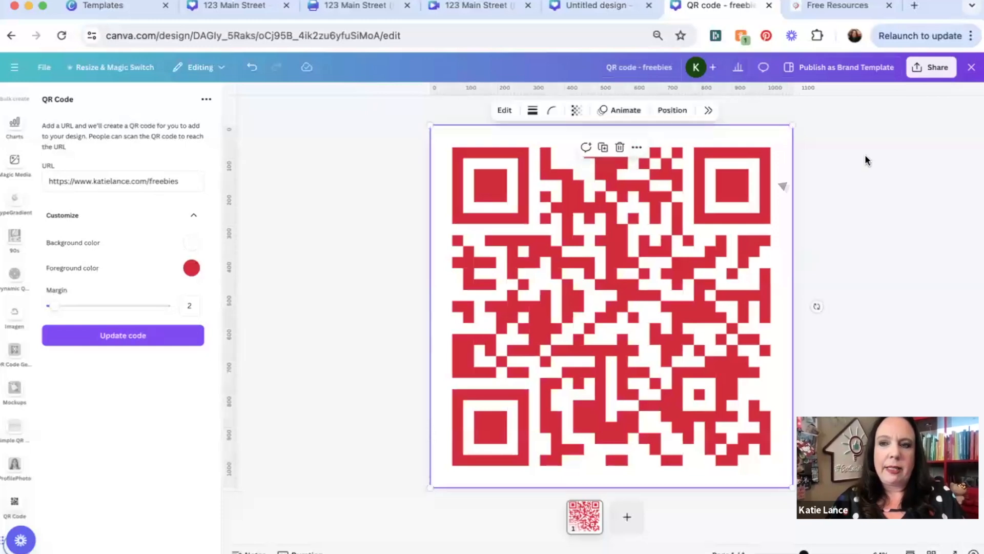
click(935, 68)
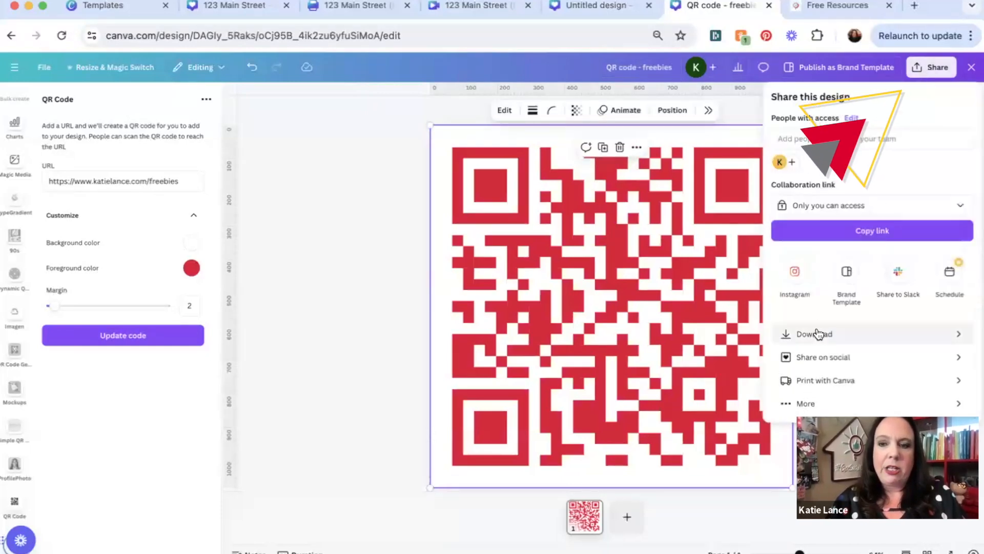
click(814, 333)
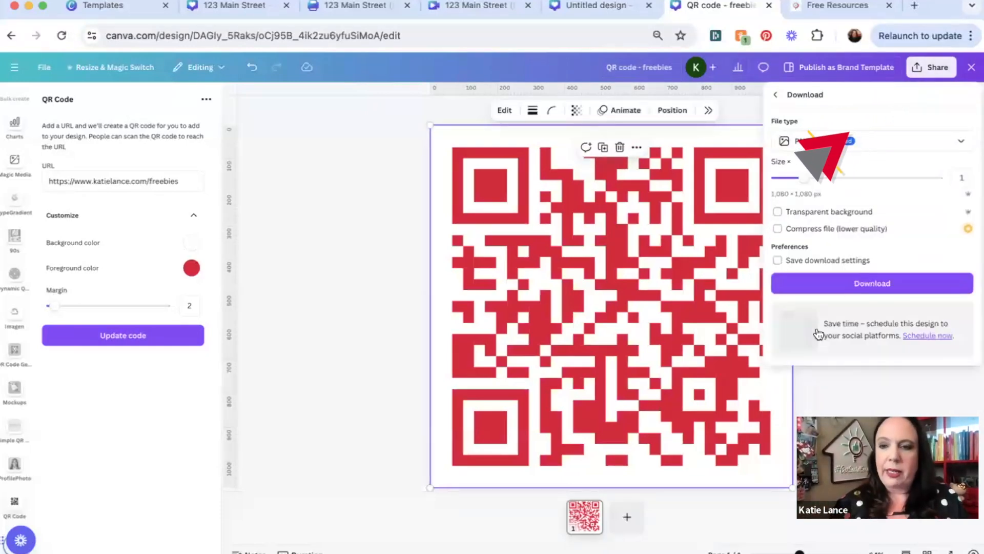
click(871, 283)
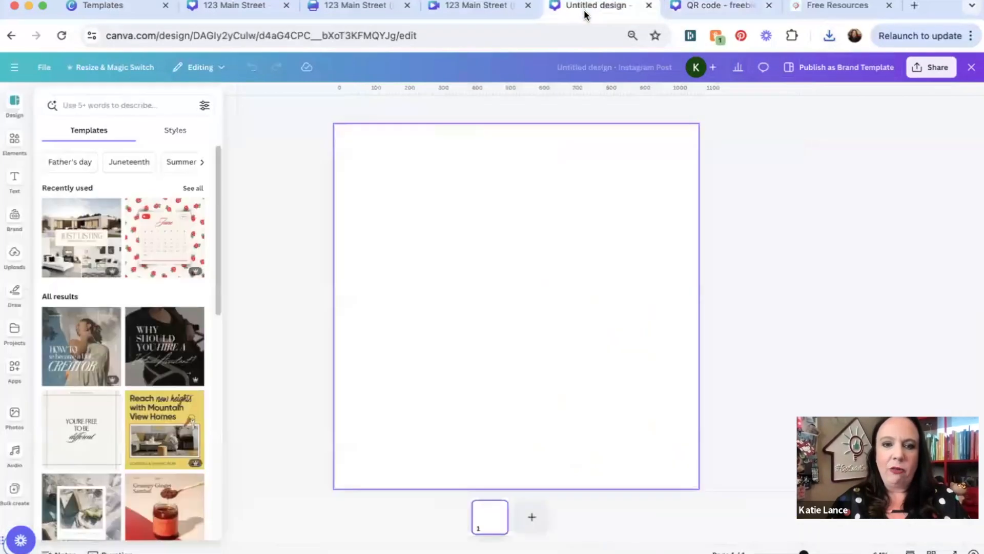
- Scroll the postcard down to its second page to place the QR code
click(357, 6)
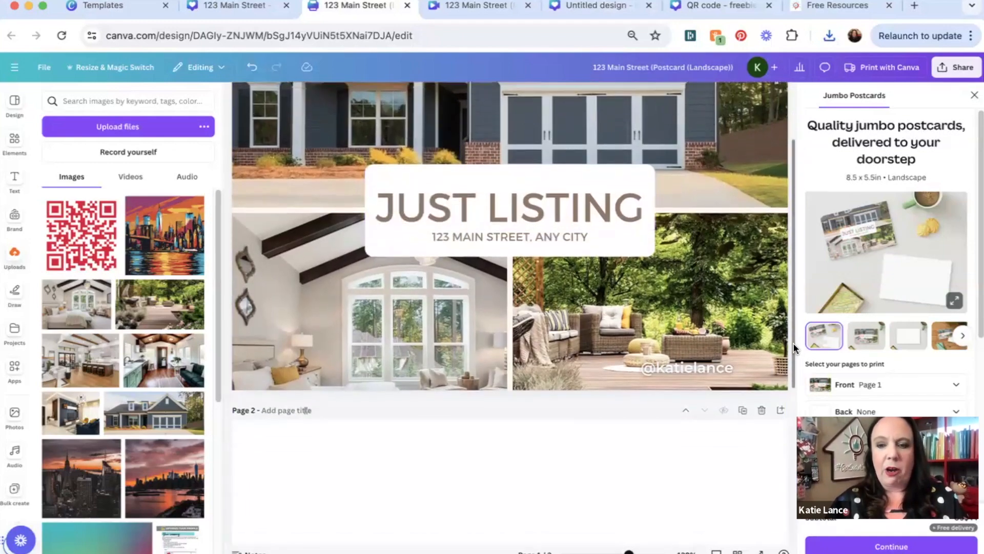
scroll(down, 3)
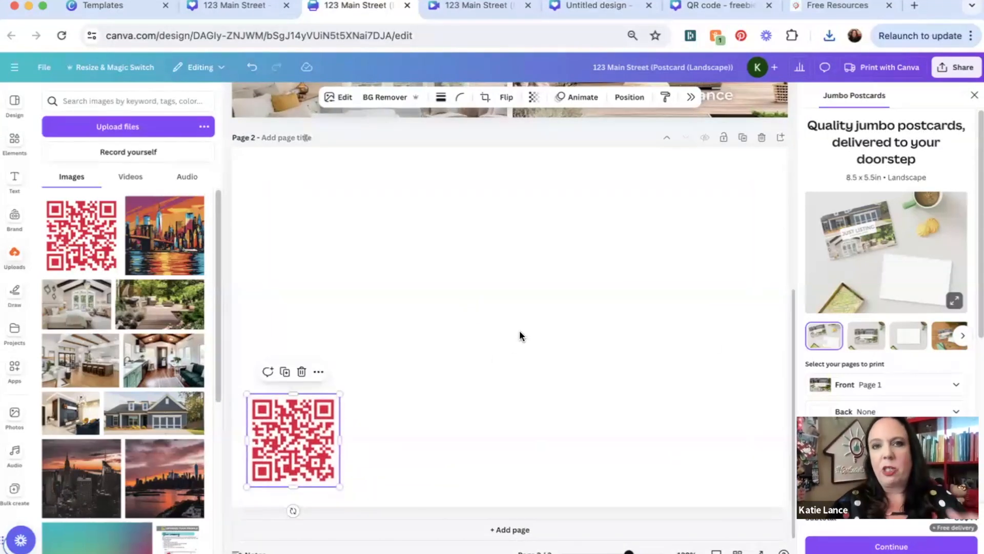
mouse_move(500, 357)
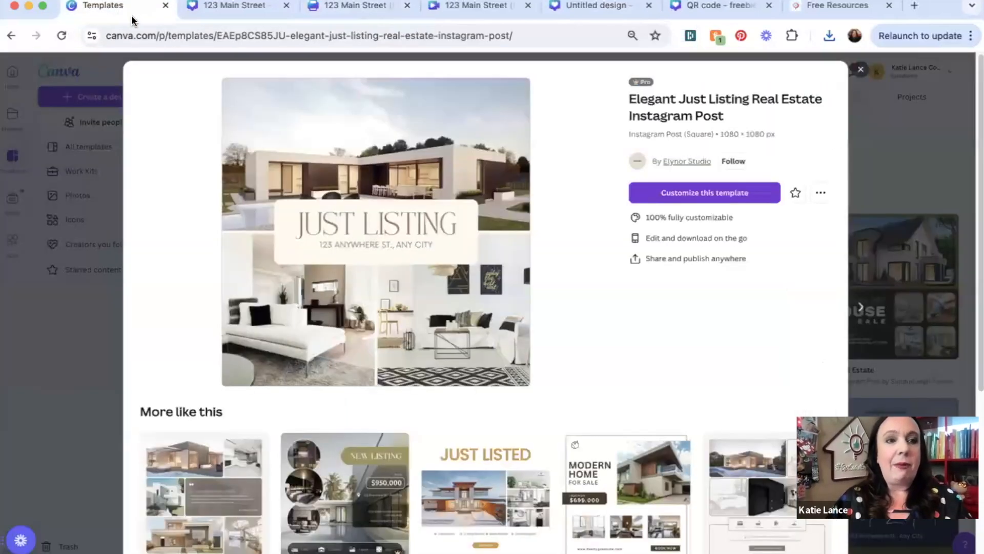
mouse_move(232, 5)
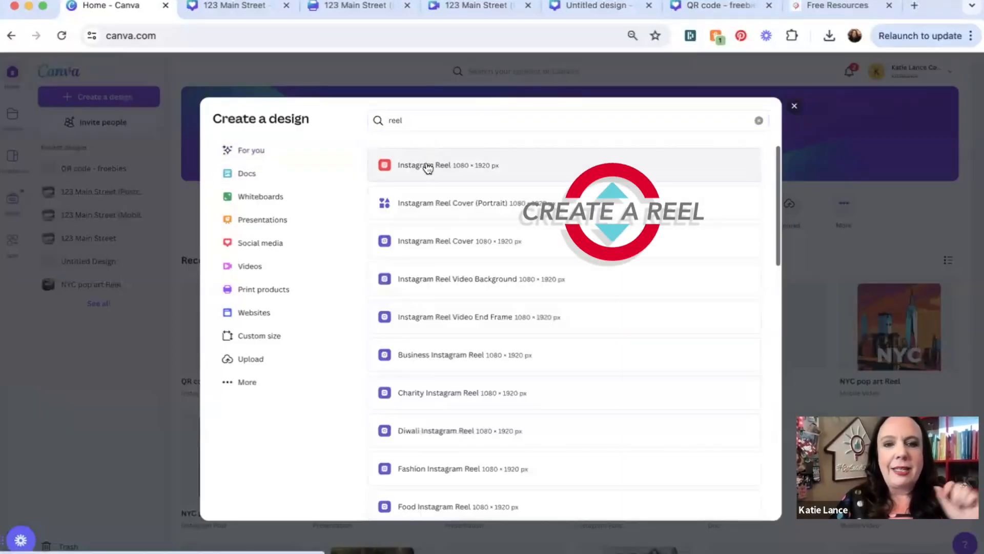
- Start a new blank Instagram Reel design from the 'reel' search
click(448, 165)
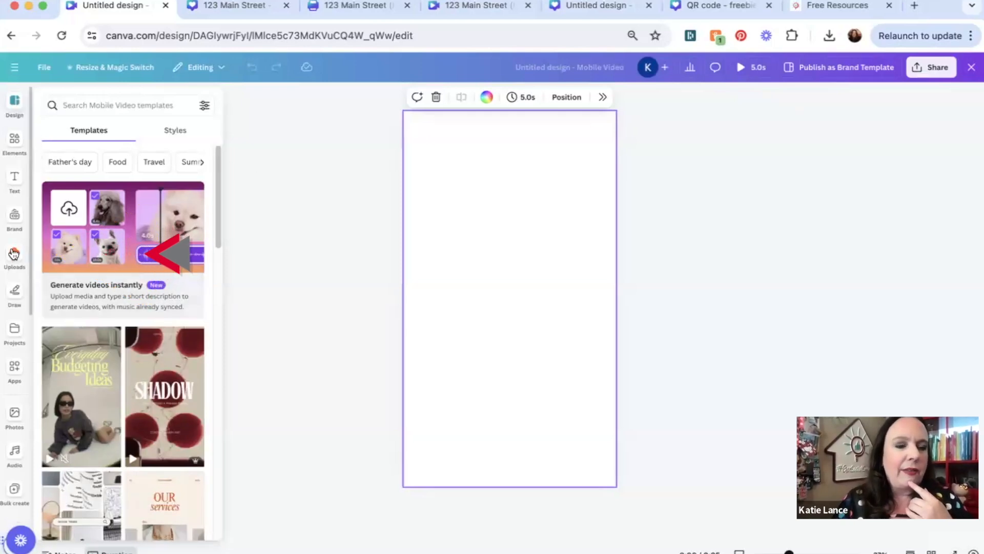
- Fill the Reel clips with the uploaded bedroom, garage exterior and kitchen photos
click(14, 257)
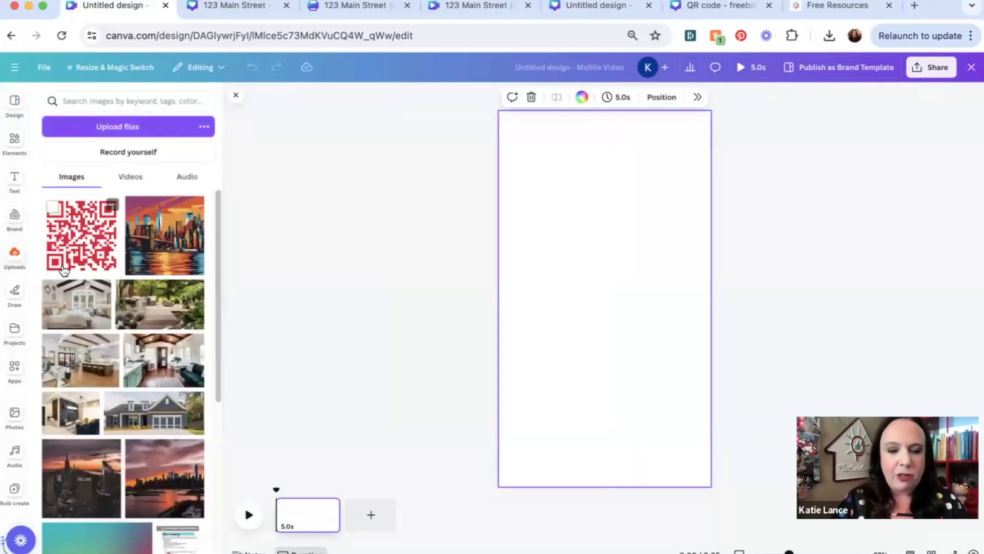
mouse_move(96, 308)
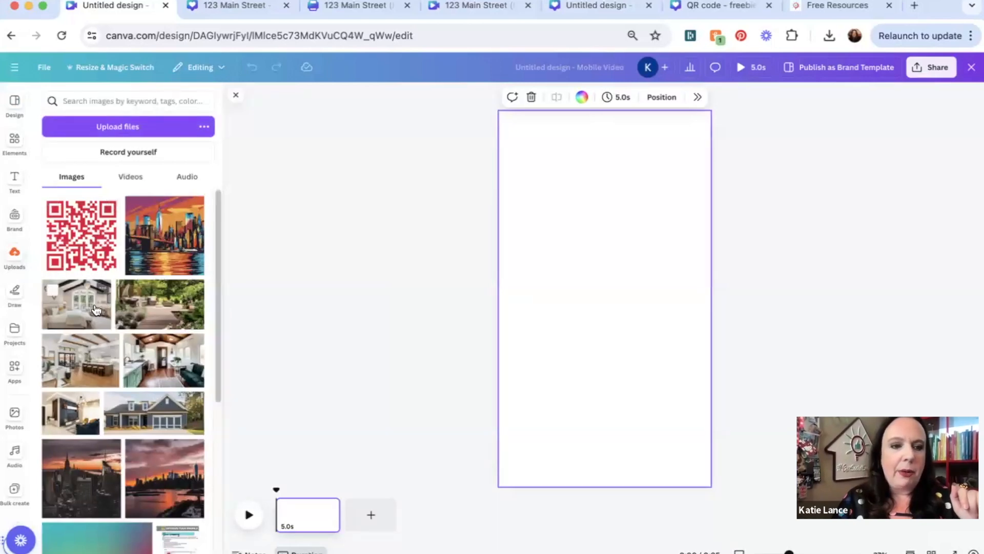
click(76, 305)
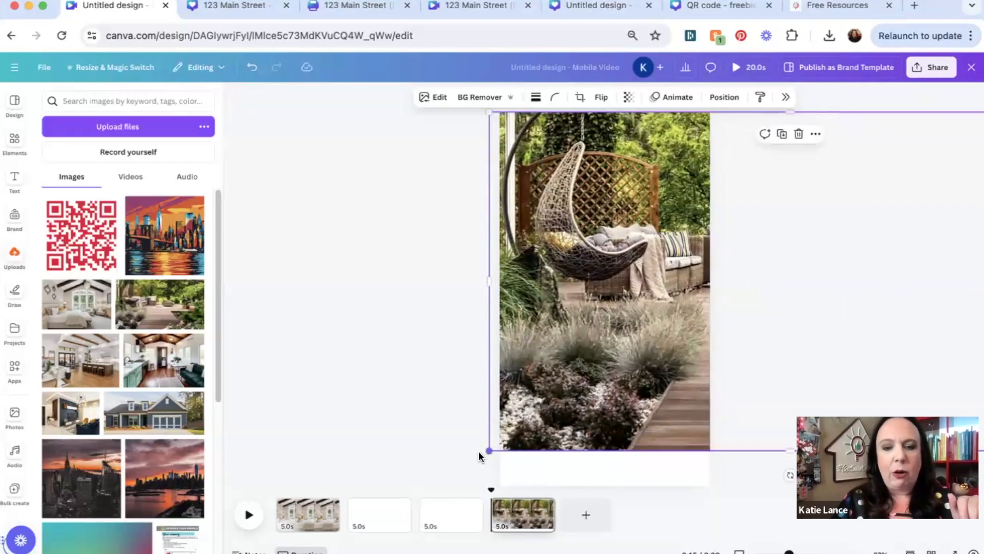
click(450, 514)
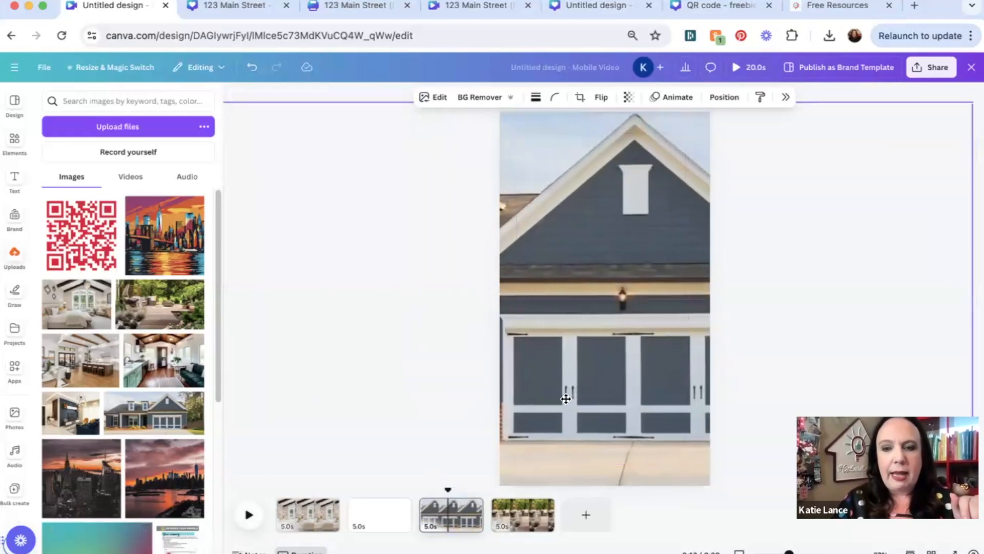
click(379, 514)
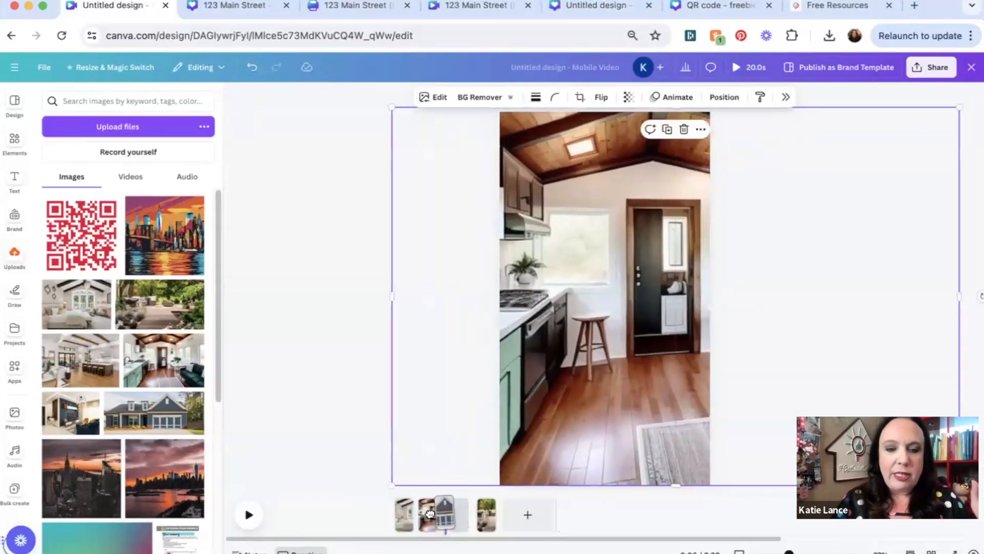
- Move the garage clip to the start and shorten the kitchen clip to 2 seconds
click(307, 514)
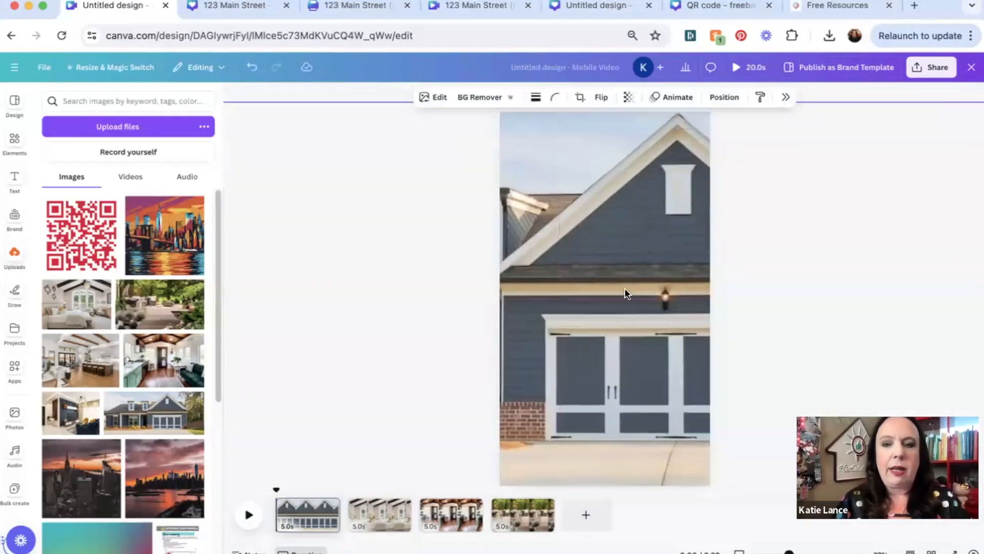
click(604, 293)
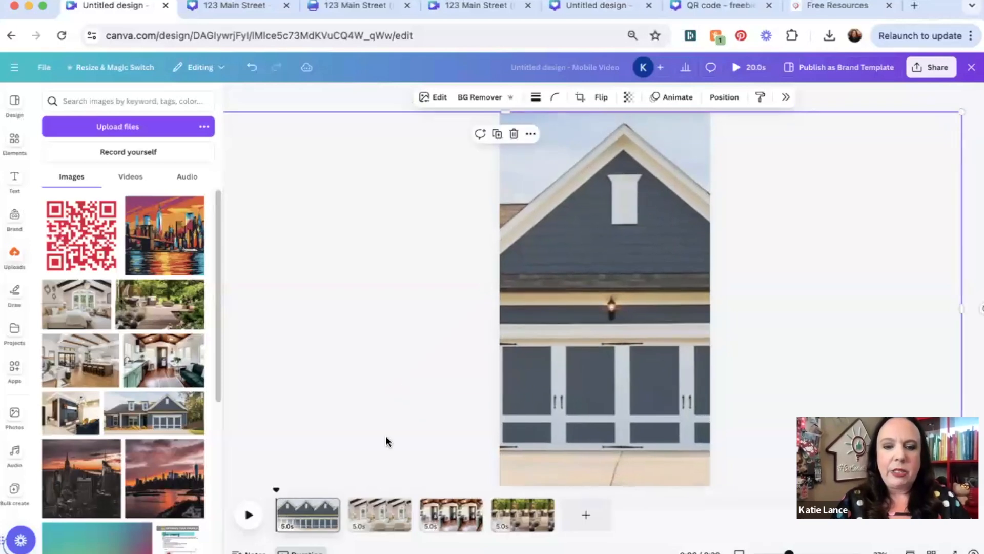
click(307, 514)
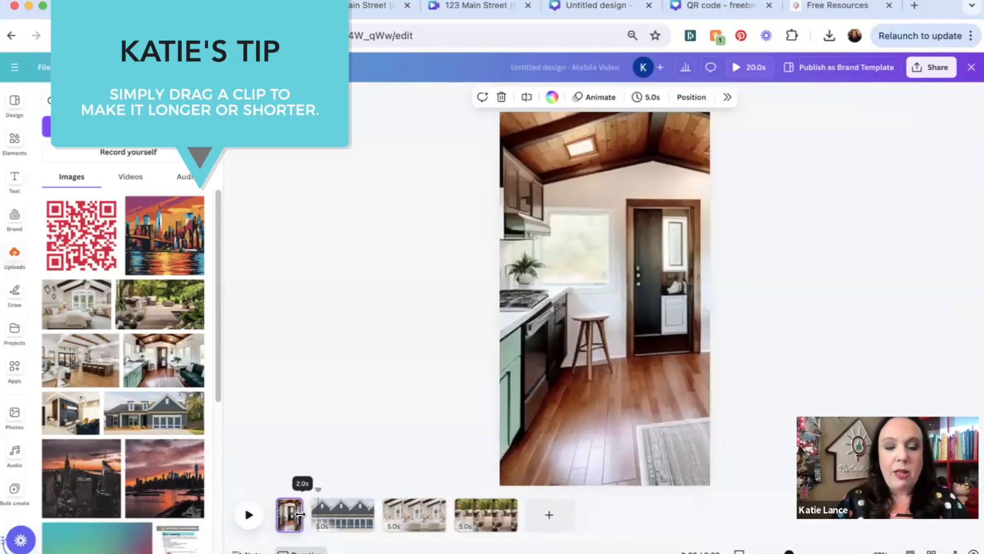
click(352, 514)
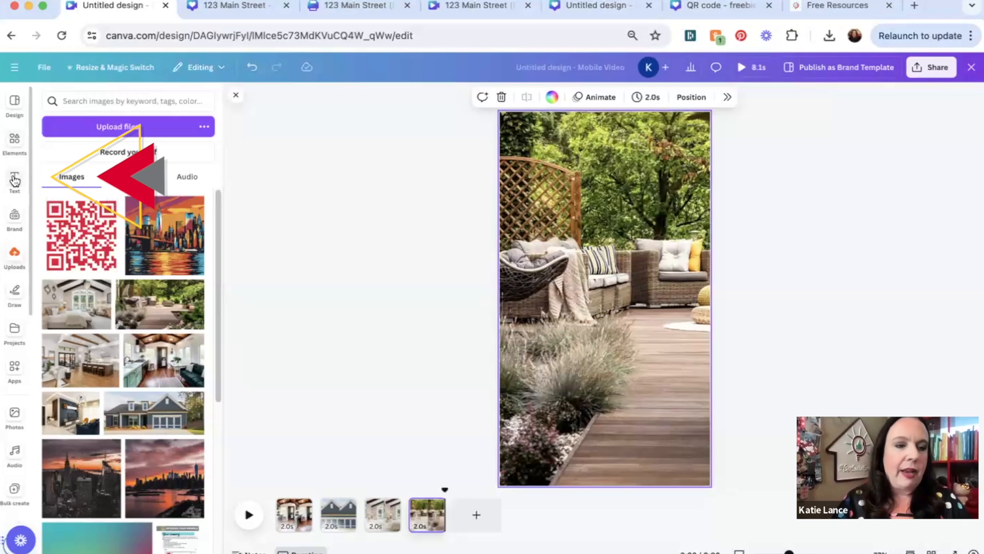
- Add a font combination reading 'Just listed' and colour it white
click(13, 182)
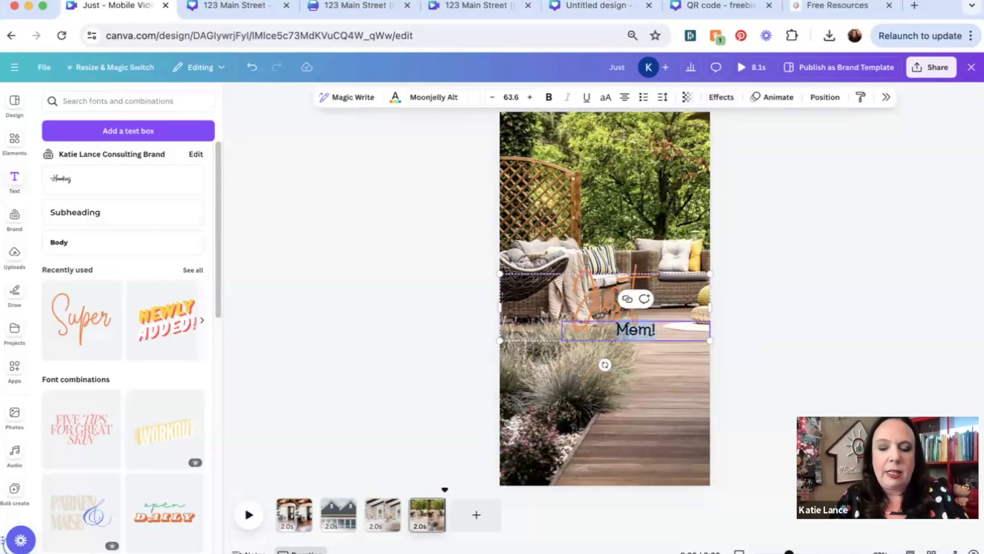
text(listed)
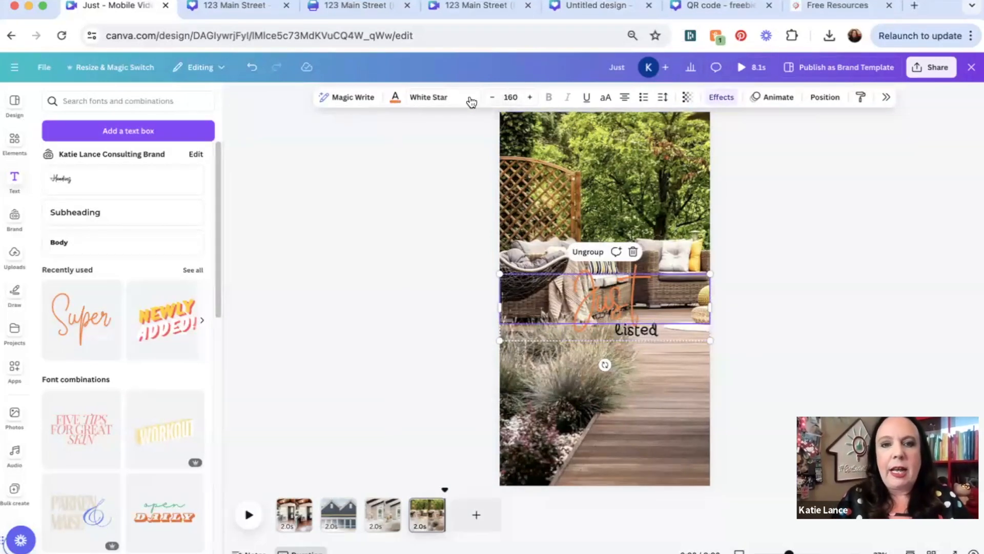
click(395, 97)
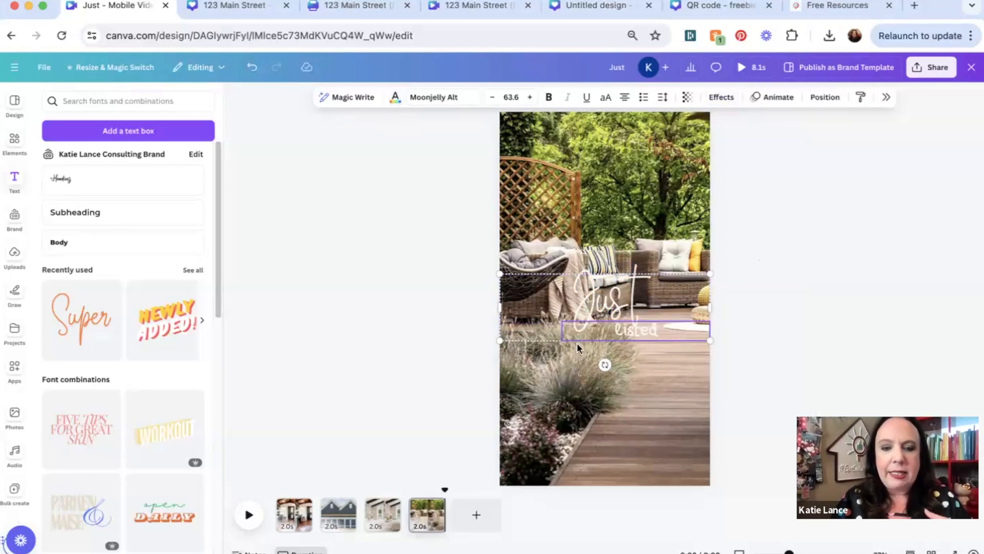
- Move the Just listed patio clip to the front and preview the Reel
click(293, 514)
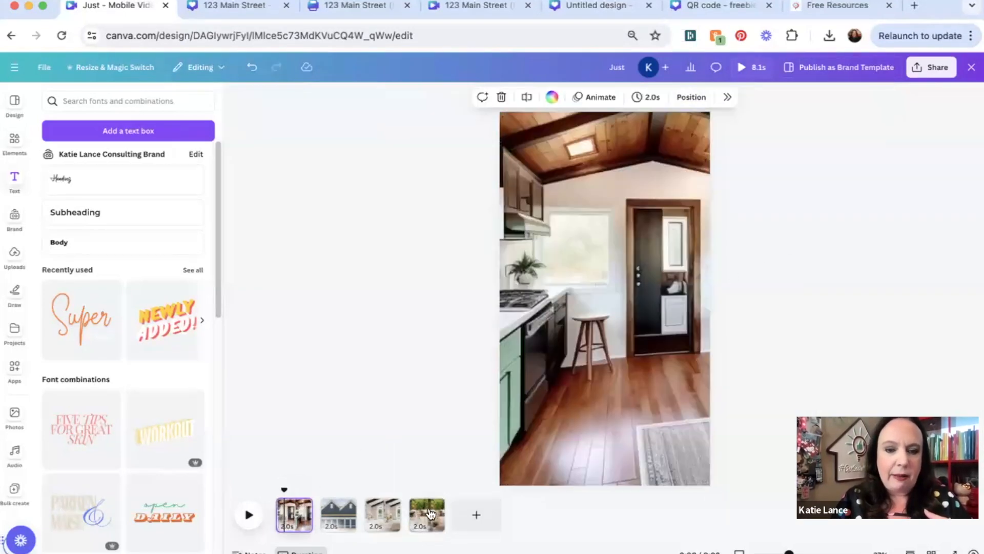
click(293, 514)
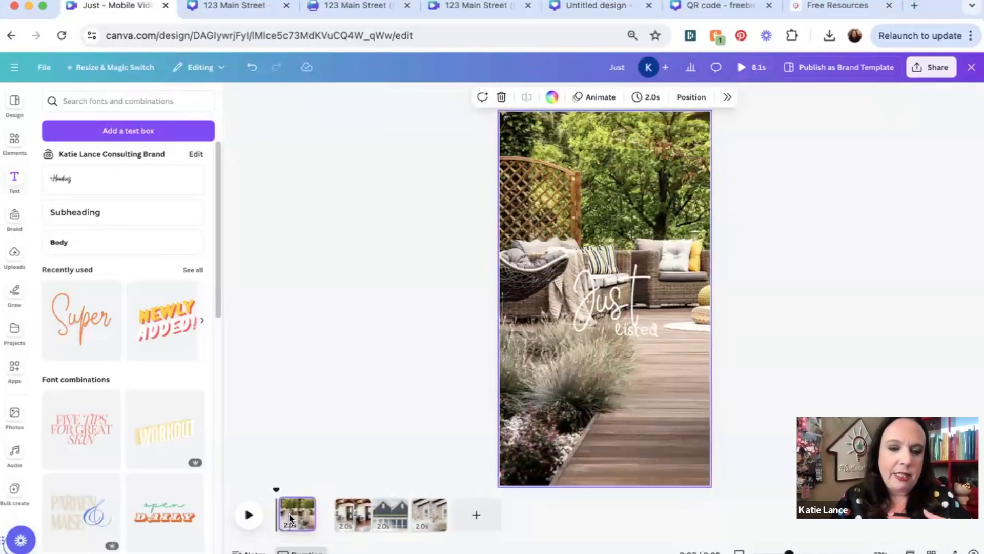
click(248, 514)
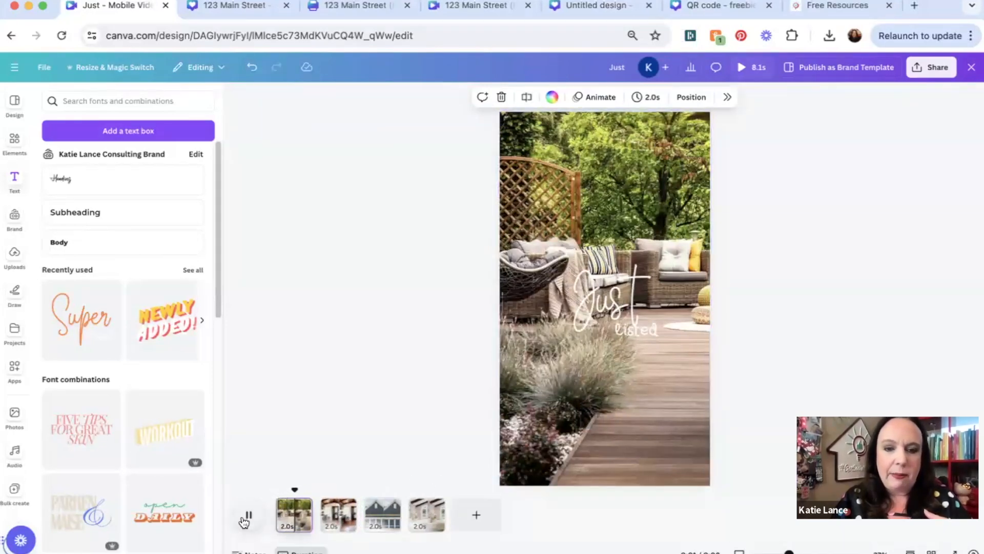
click(243, 514)
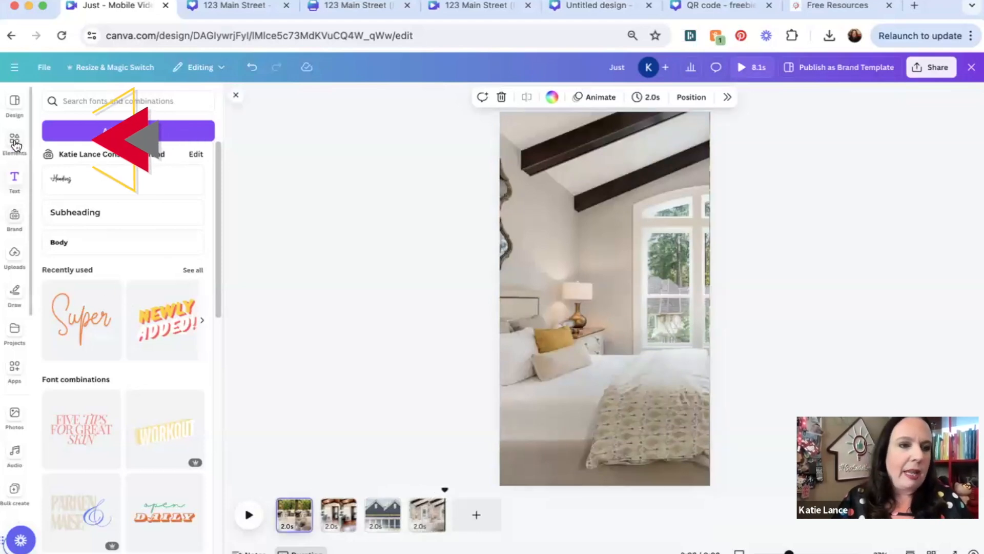
- Search Elements for 'like comment' and add the reaction icons to the bedroom clip
click(14, 142)
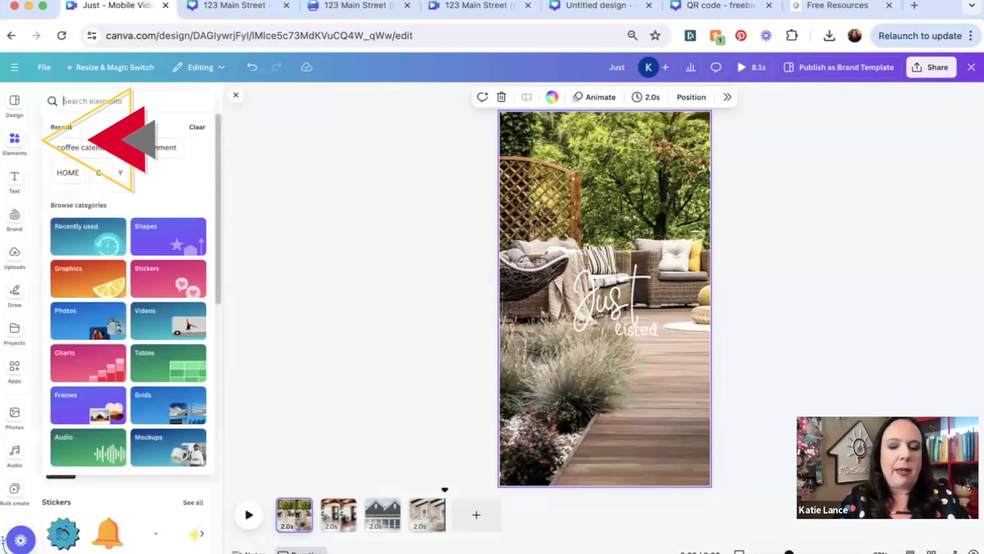
text(like comment)
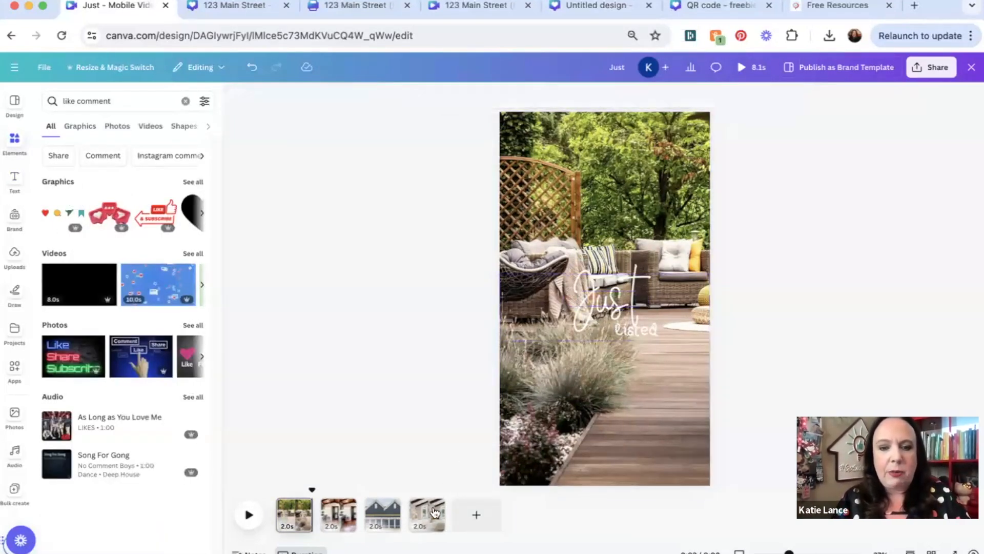
click(427, 514)
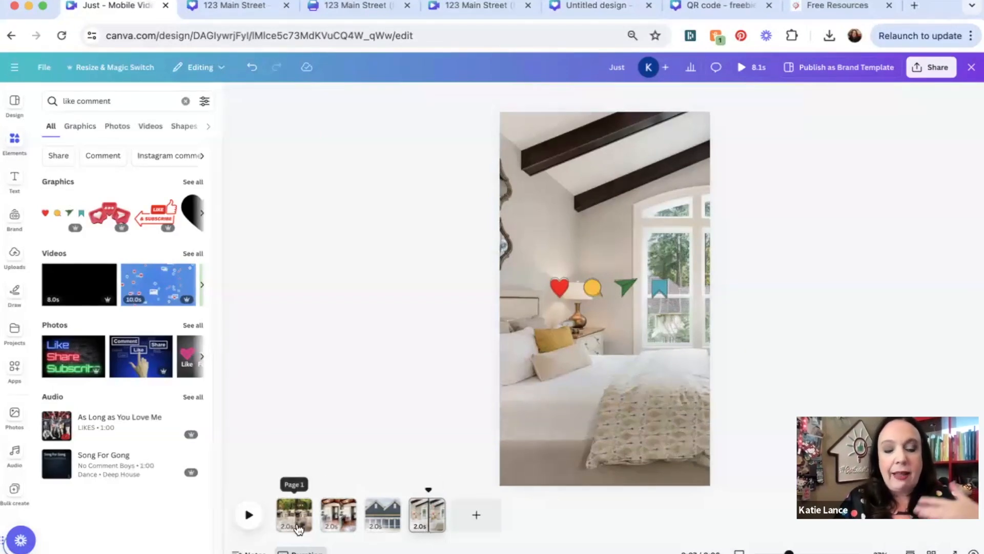
- Preview the Reel full screen from the patio clip, then close the preview
click(294, 514)
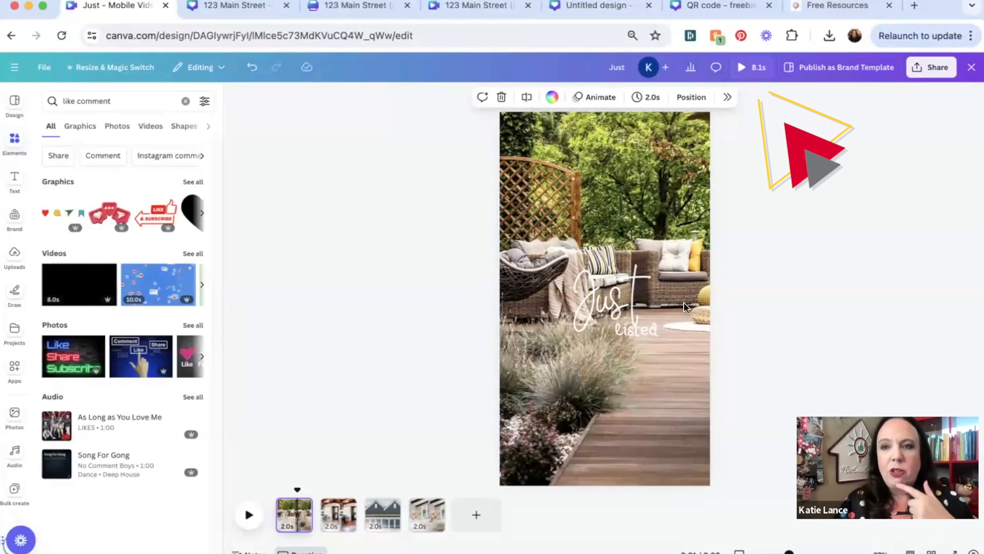
click(740, 67)
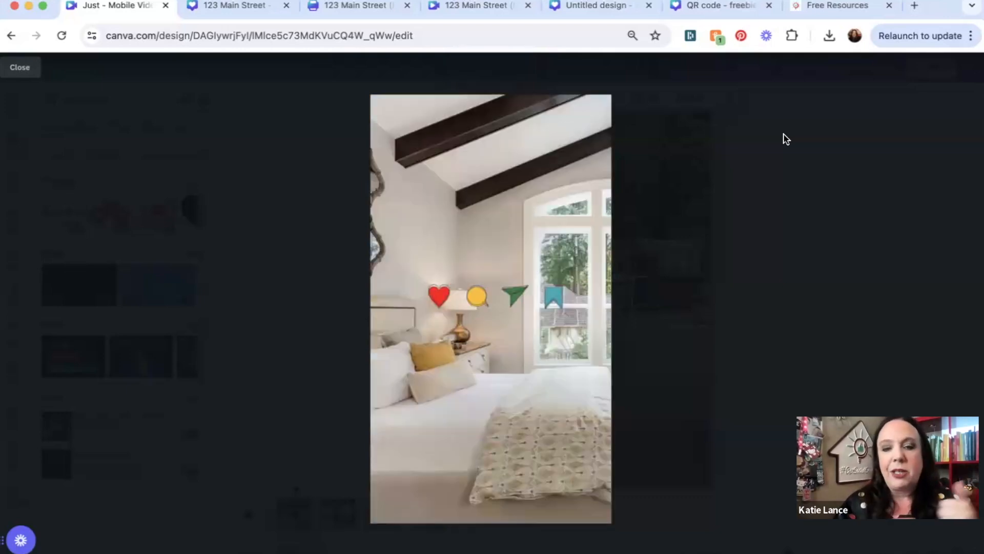
click(20, 67)
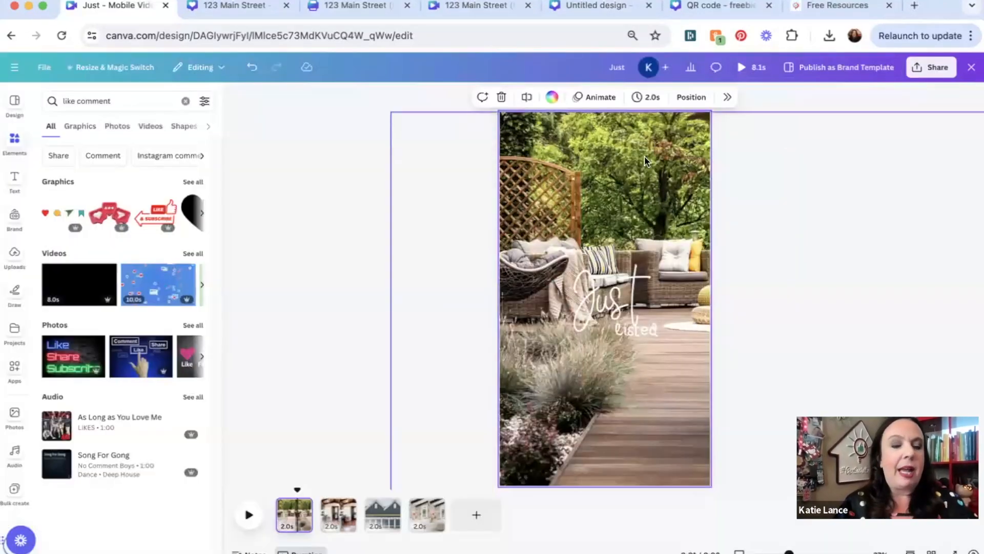